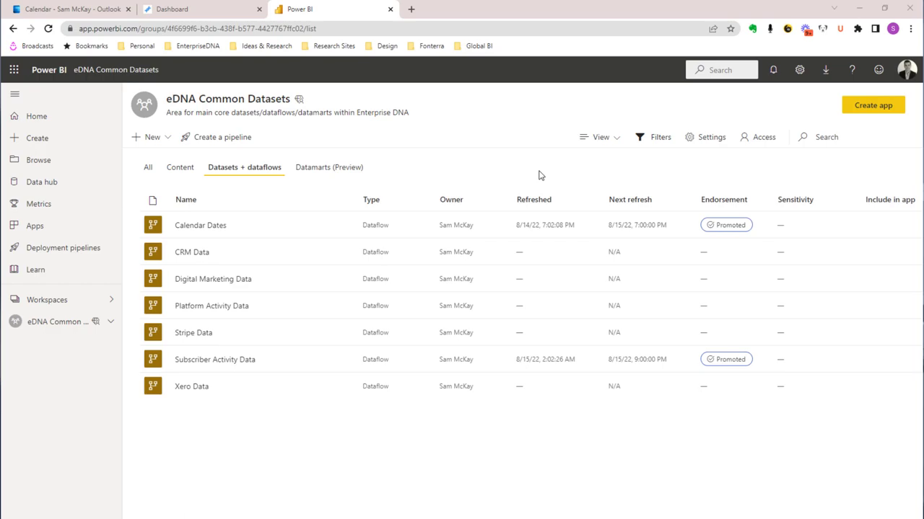
mouse_move(211, 202)
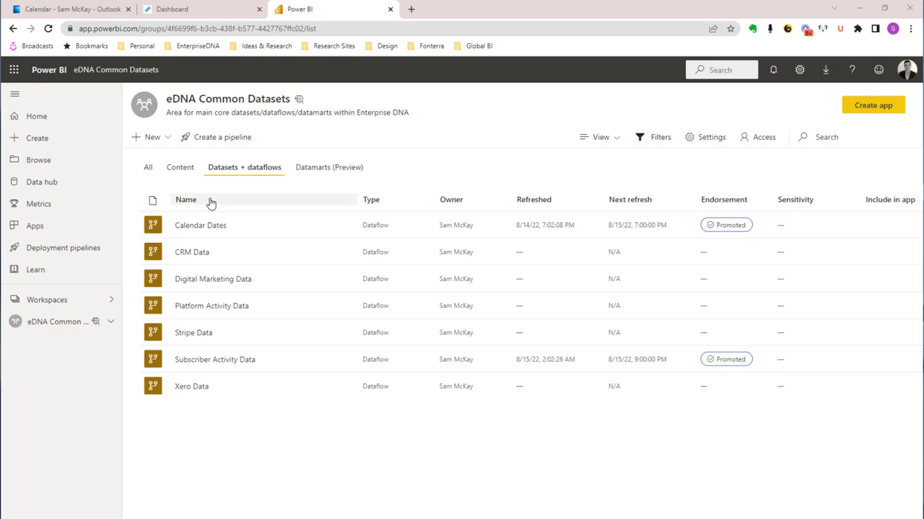
mouse_move(243, 182)
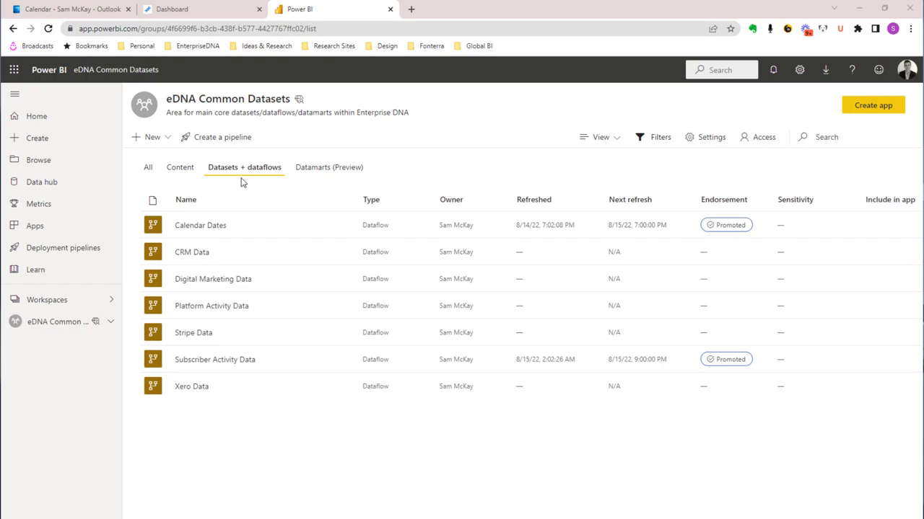
mouse_move(271, 182)
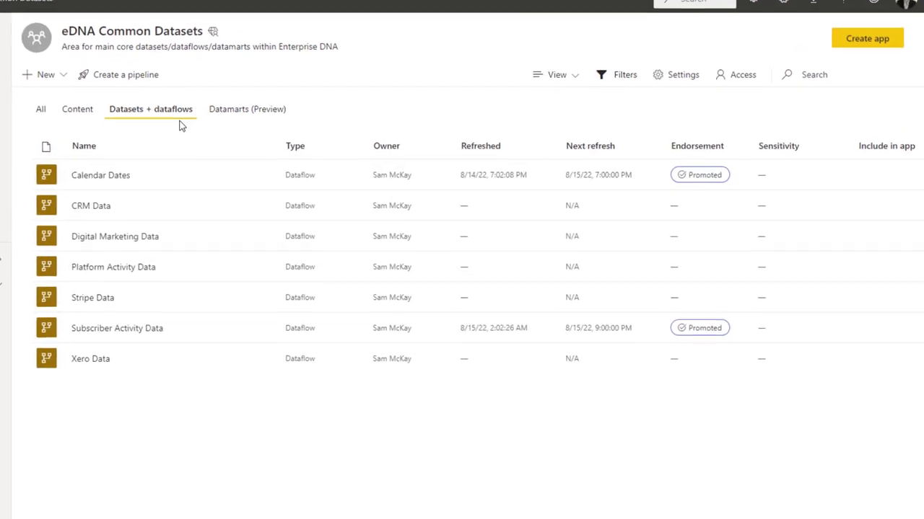
Step: View the Dates query's M code in the Advanced Editor, highlighting its PowerBI.Dataflows(null) source
scroll("up", 3)
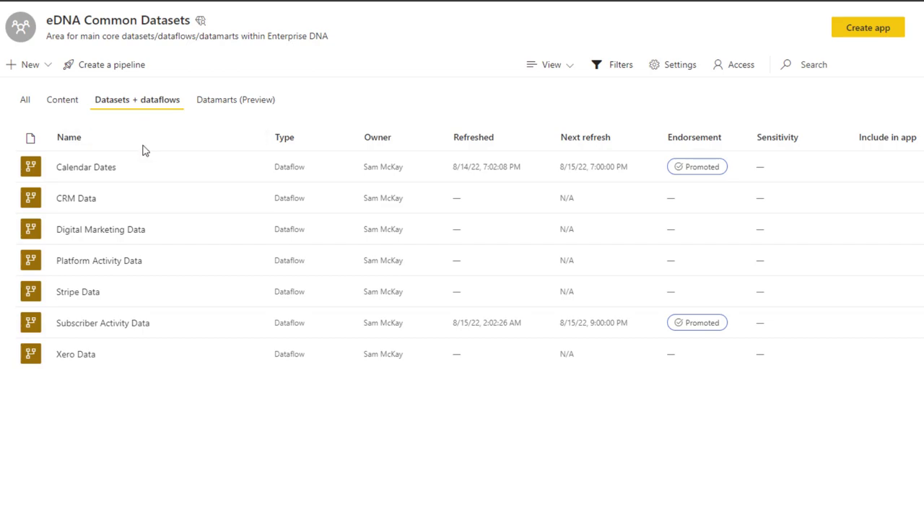
mouse_move(142, 108)
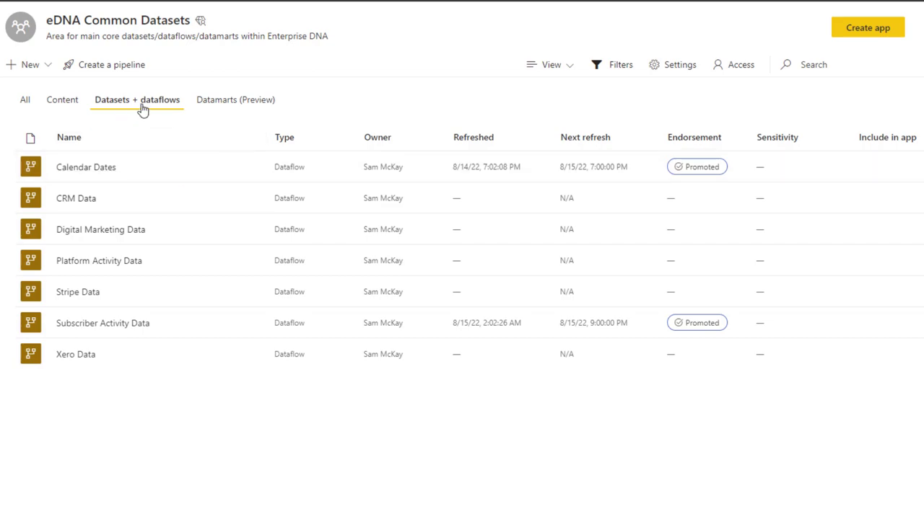
mouse_move(383, 361)
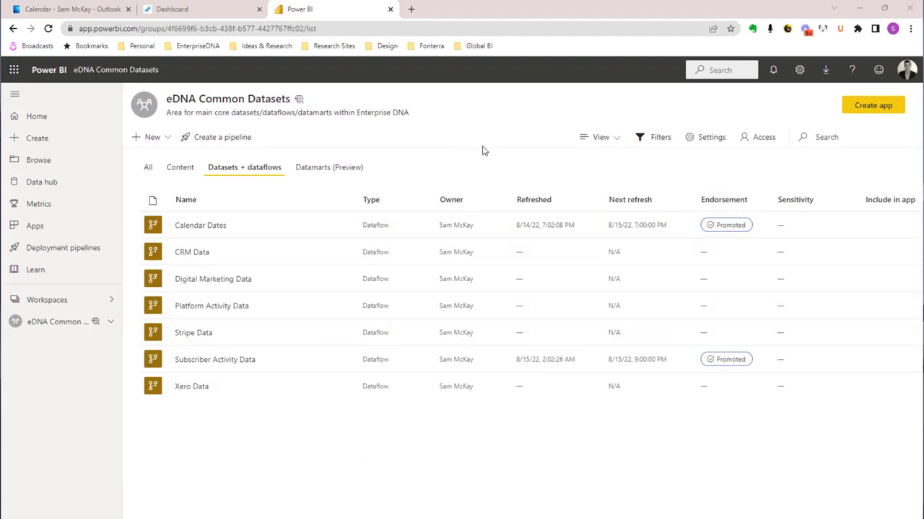
mouse_move(421, 175)
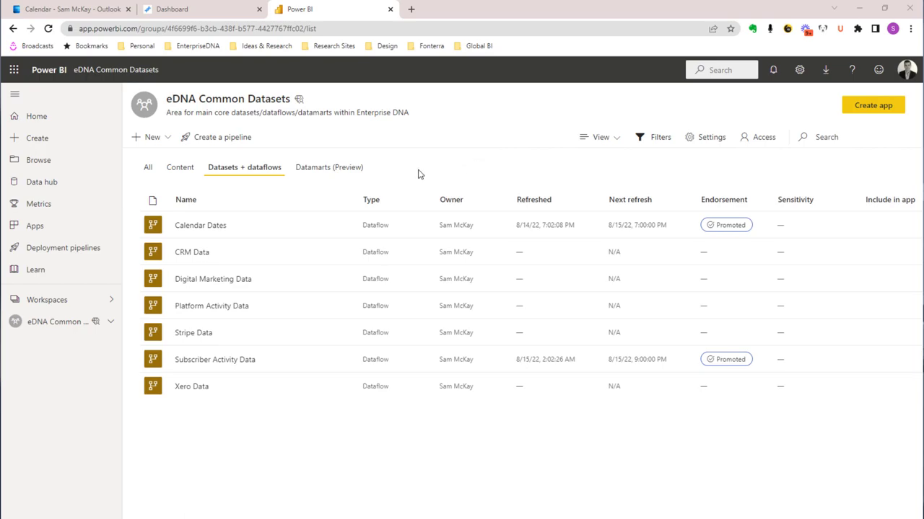
mouse_move(46, 298)
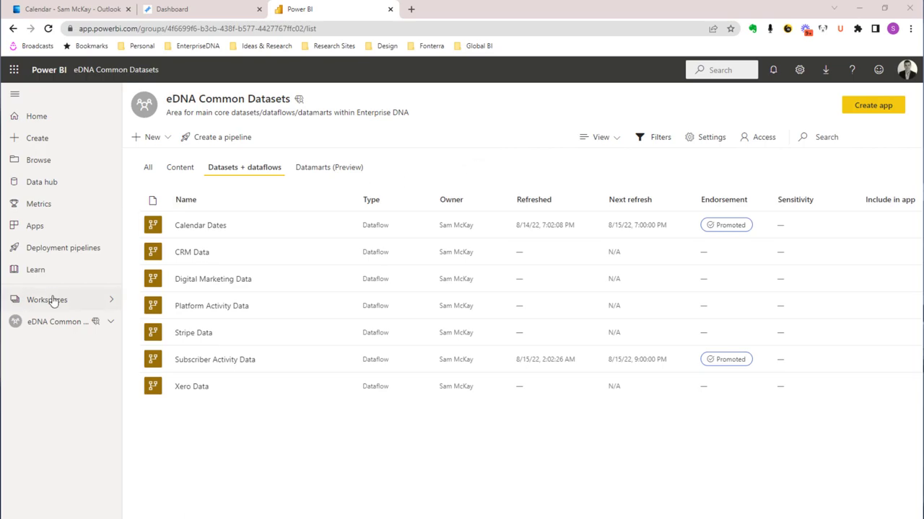
mouse_move(505, 512)
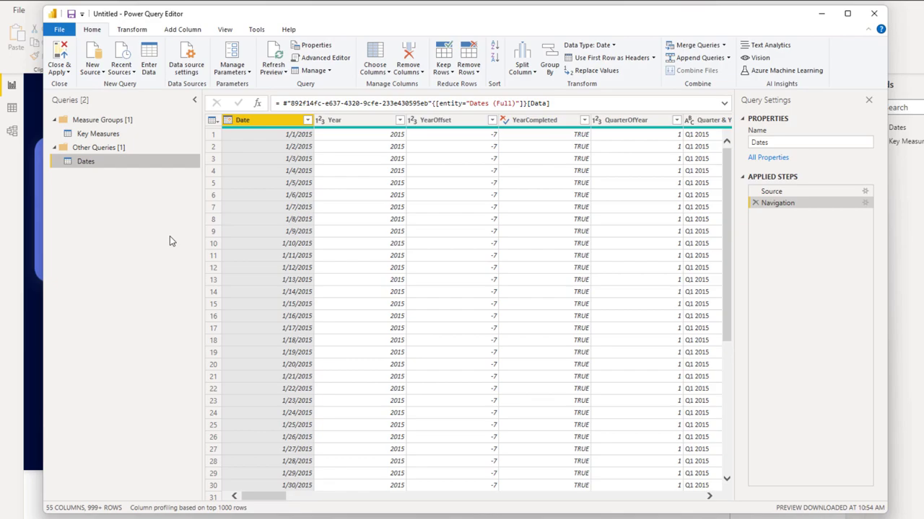
mouse_move(182, 270)
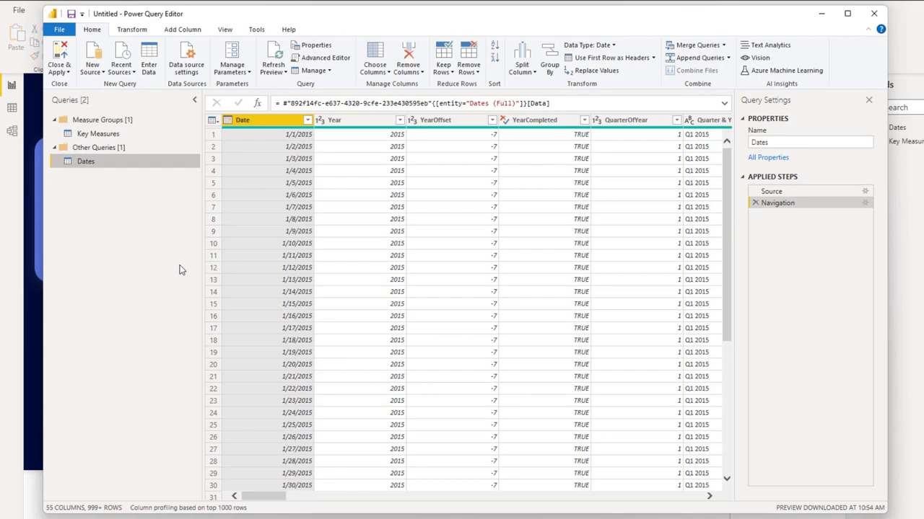
mouse_move(150, 274)
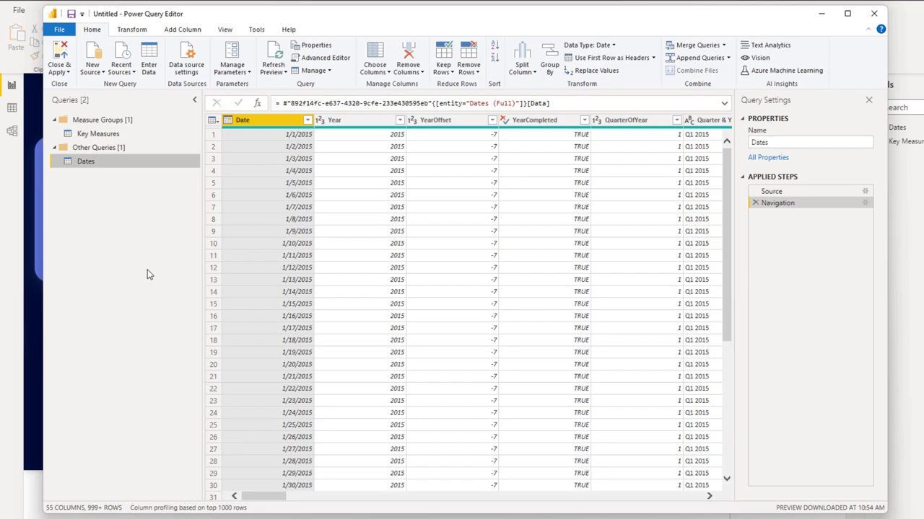
mouse_move(136, 289)
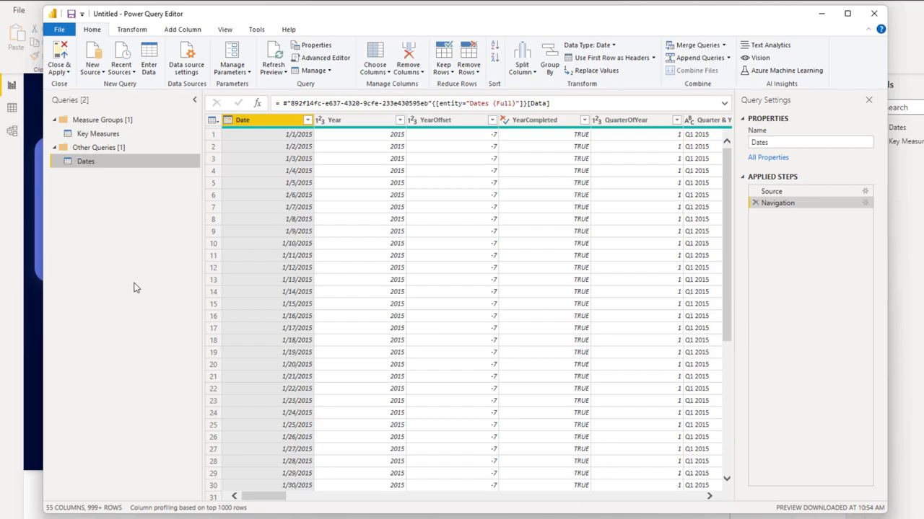
mouse_move(130, 263)
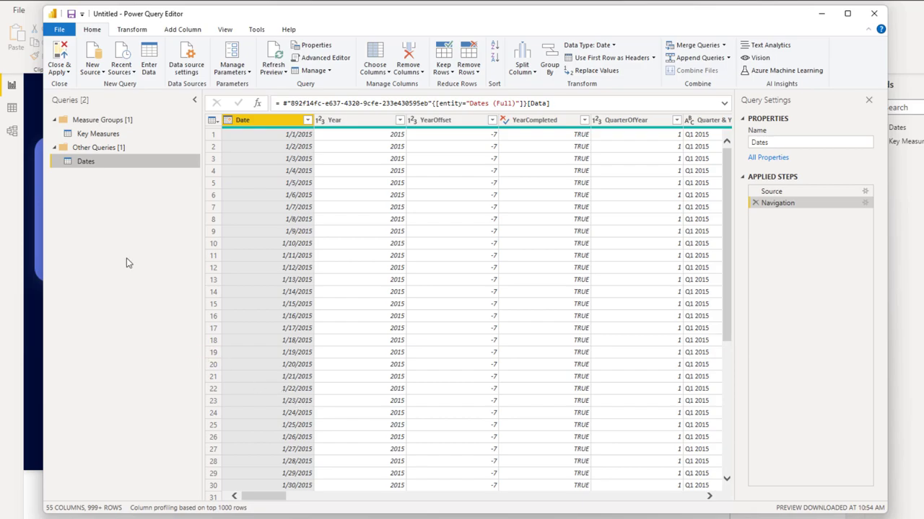
mouse_move(158, 260)
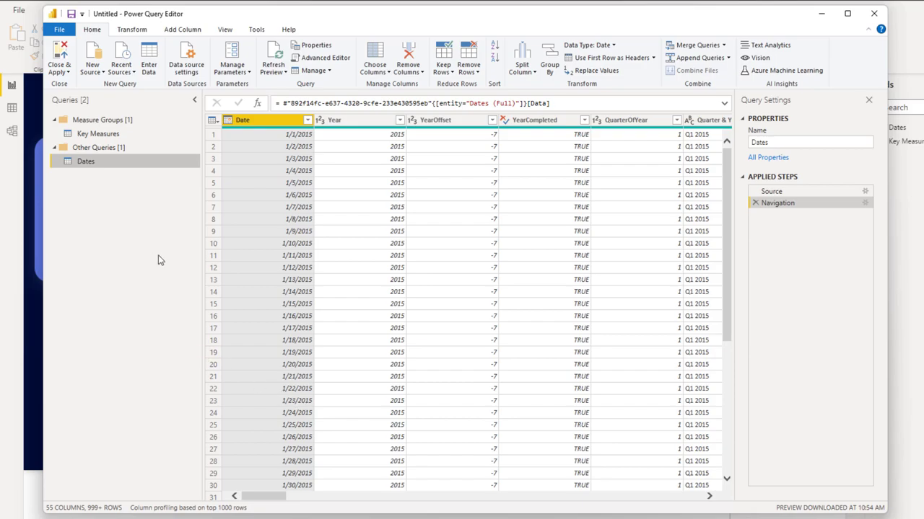
mouse_move(166, 259)
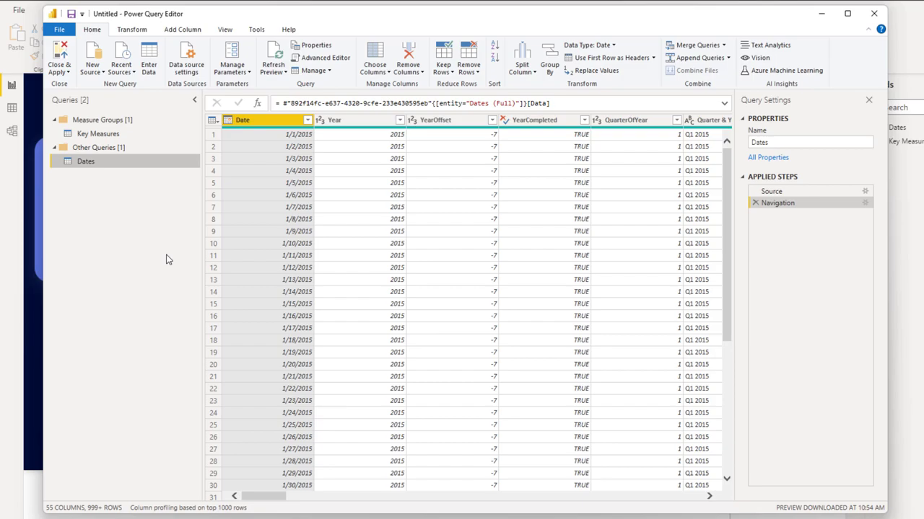
mouse_move(339, 317)
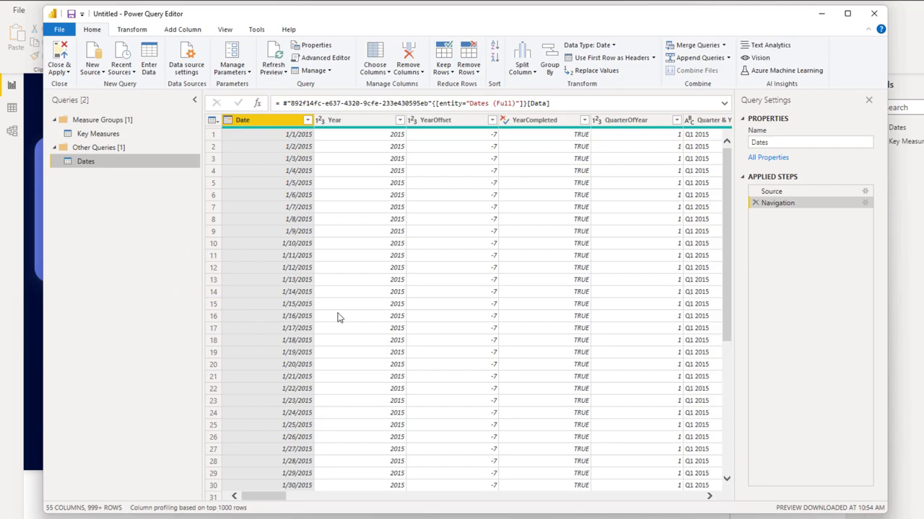
mouse_move(132, 181)
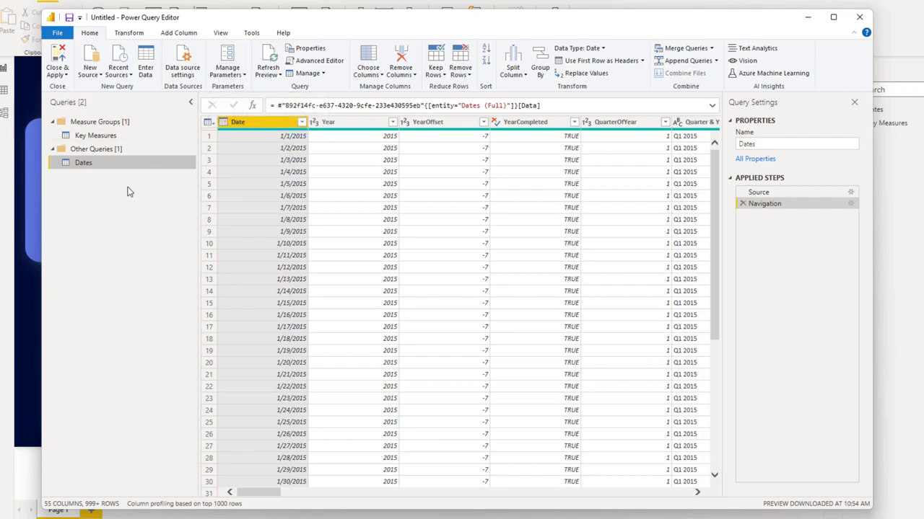
mouse_move(123, 162)
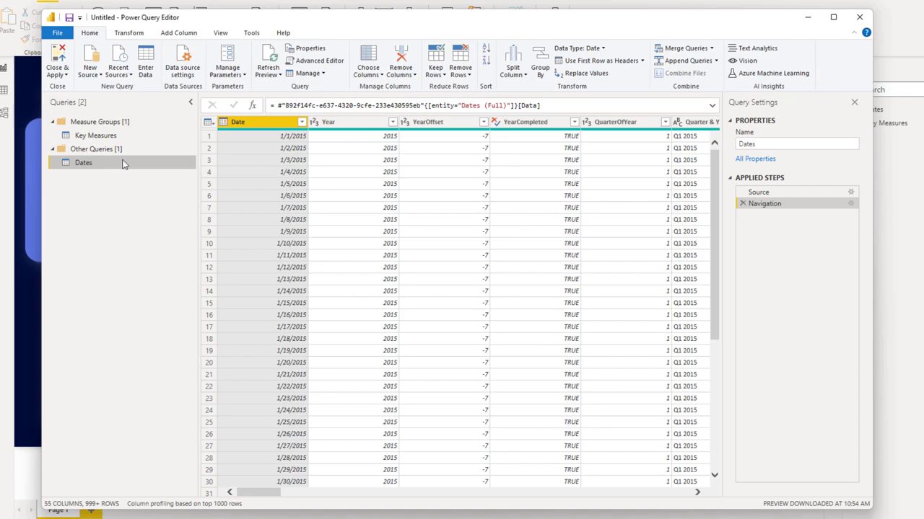
mouse_move(127, 164)
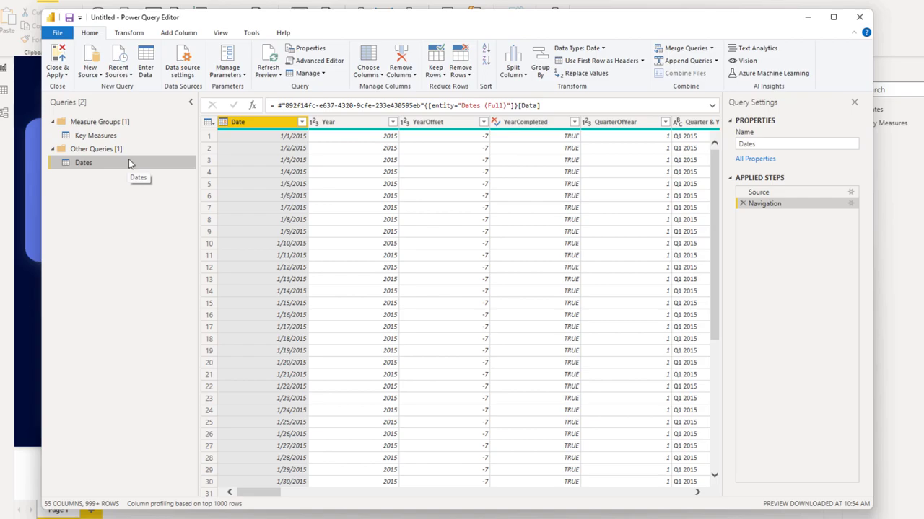
mouse_move(121, 176)
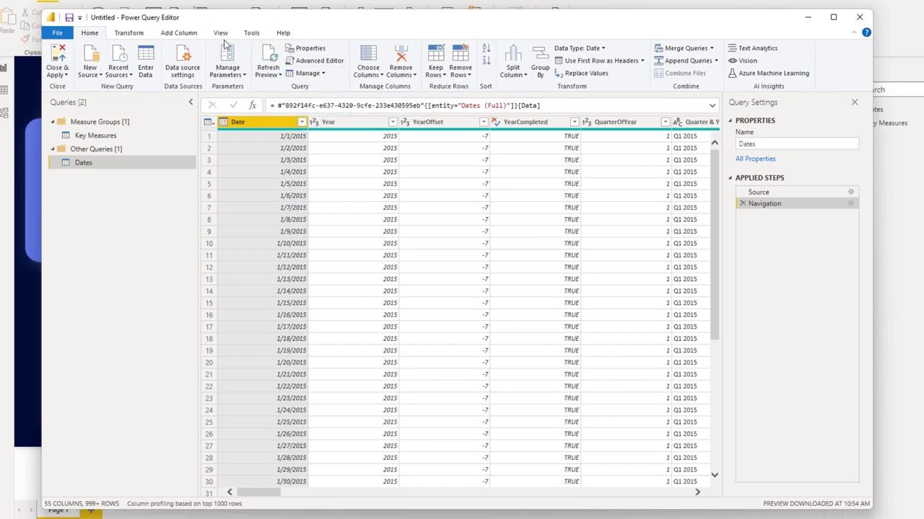
mouse_move(282, 177)
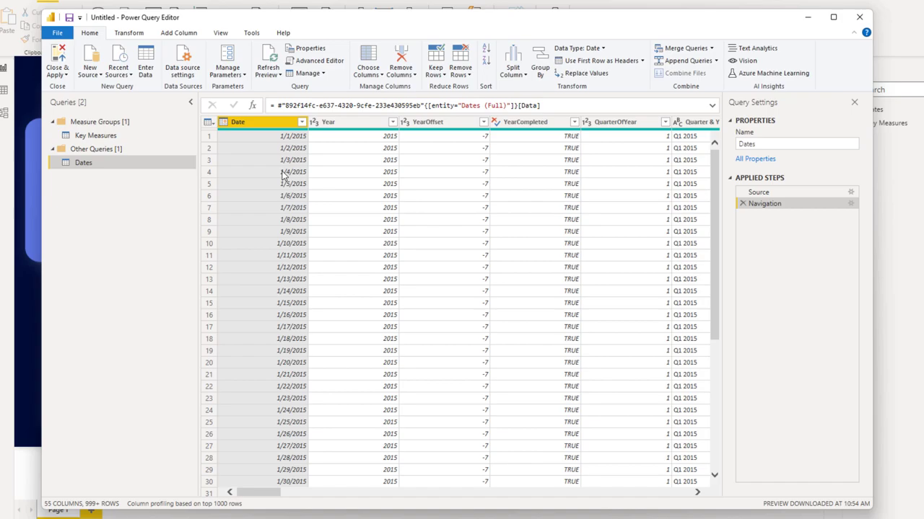
left_click(315, 61)
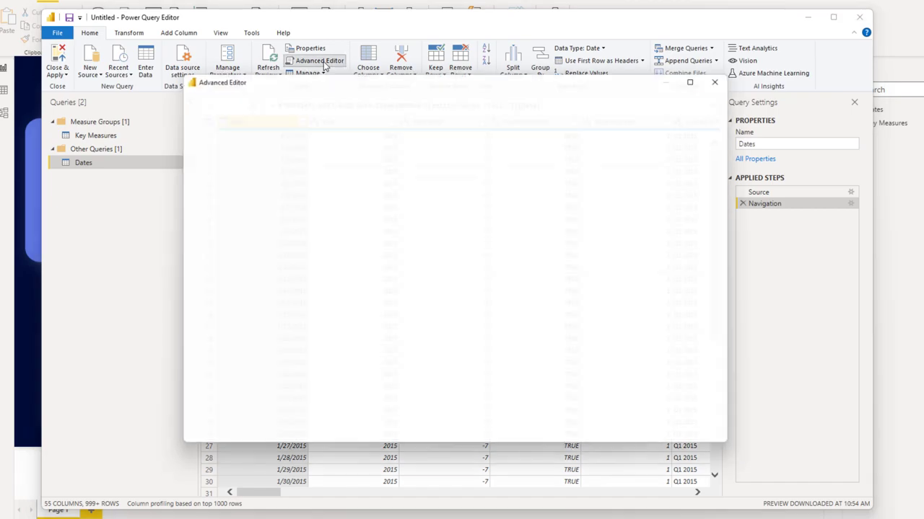
left_click(321, 60)
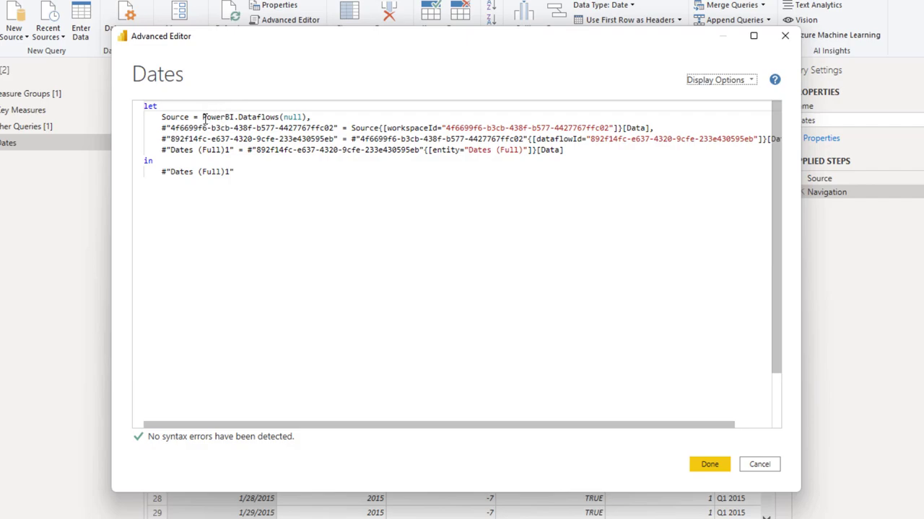
double_click(254, 116)
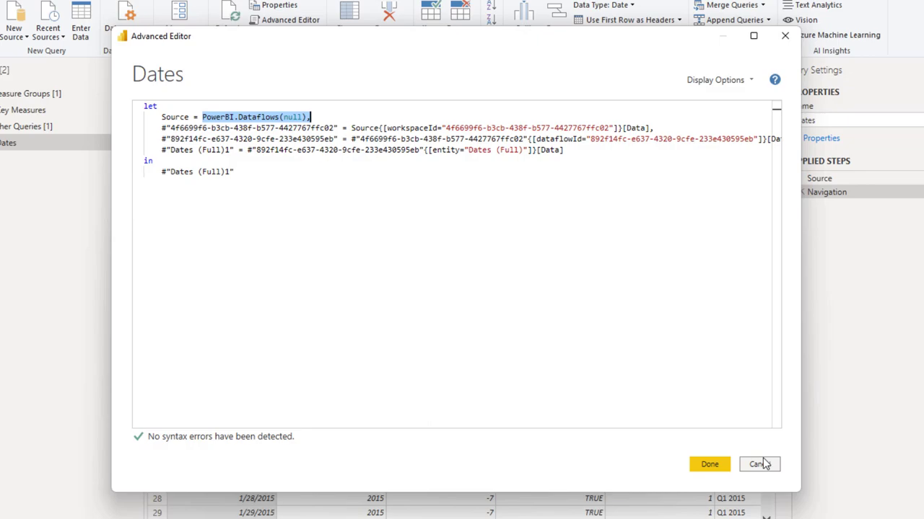
mouse_move(765, 473)
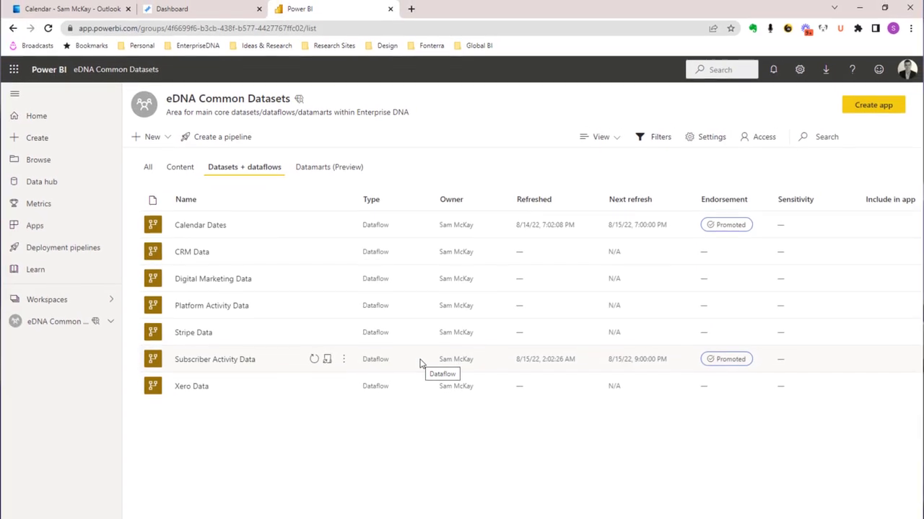
mouse_move(456, 170)
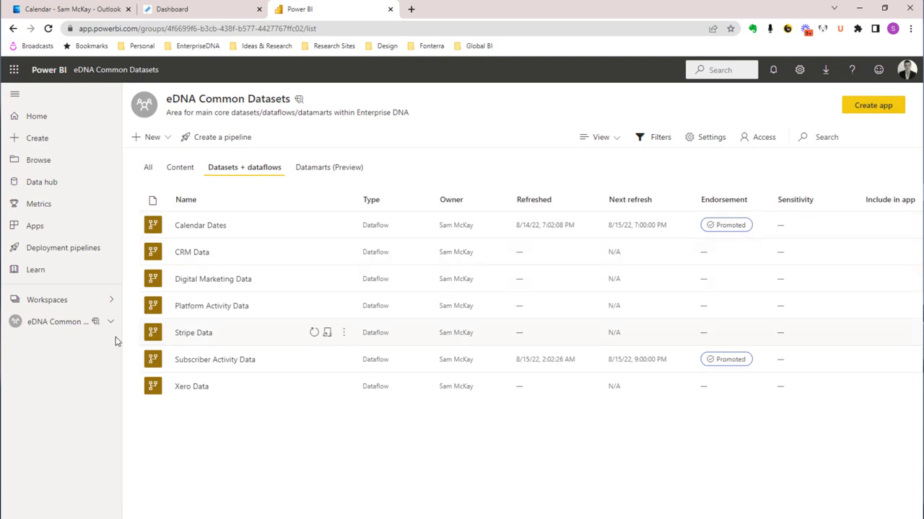
Step: Open the Calendar Dates dataflow listing Dates (Full), Dates (Slim) and Dates (Small)
left_click(199, 225)
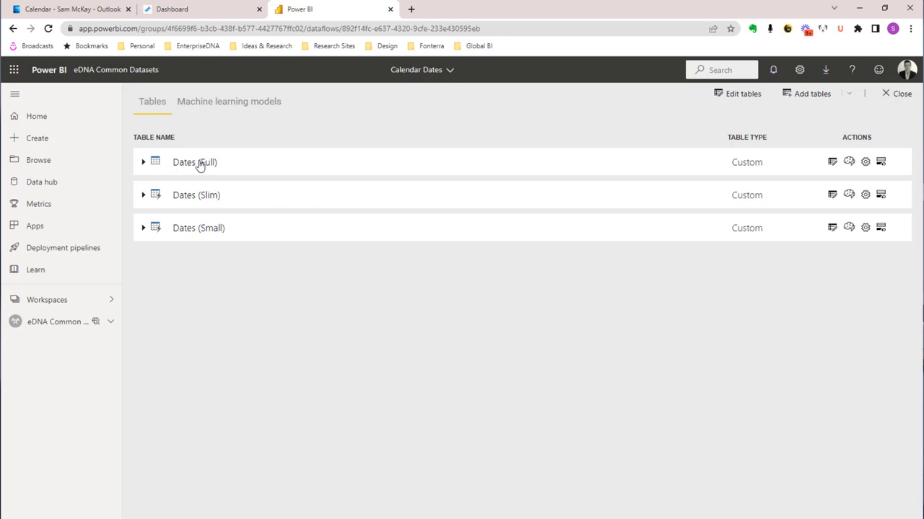
mouse_move(195, 162)
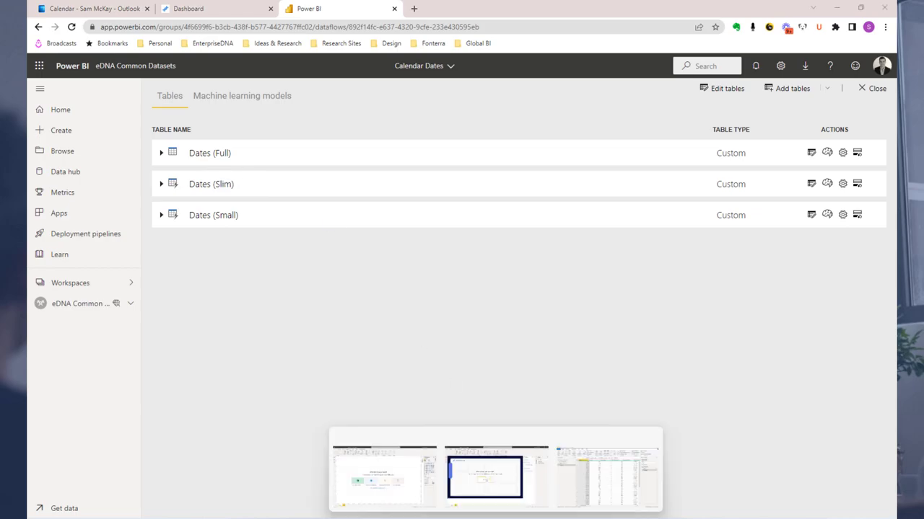
Step: In Power BI Desktop, view the Dates query's code twice in the Advanced Editor and cancel without changes
left_click(485, 478)
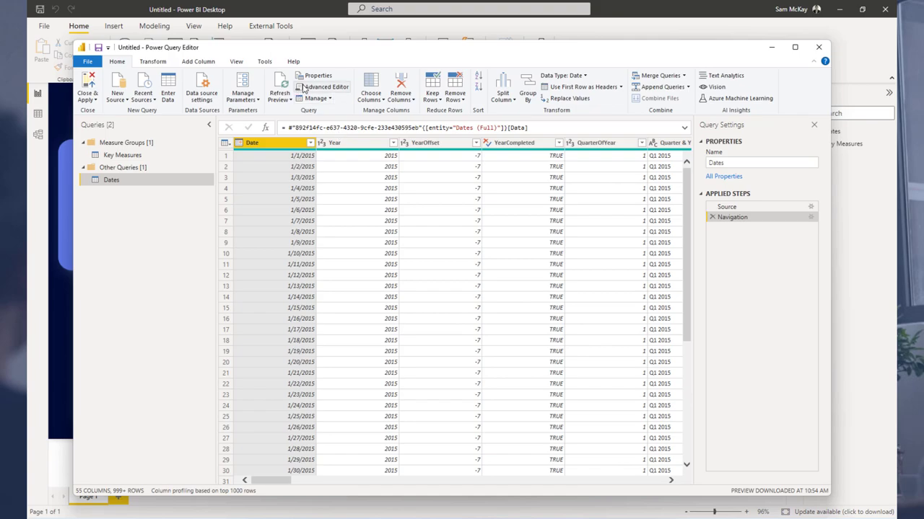
left_click(326, 86)
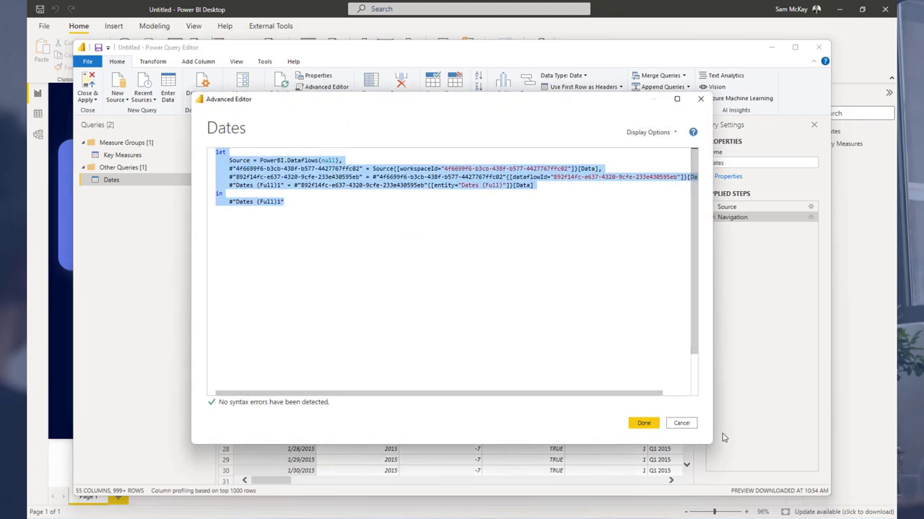
mouse_move(681, 422)
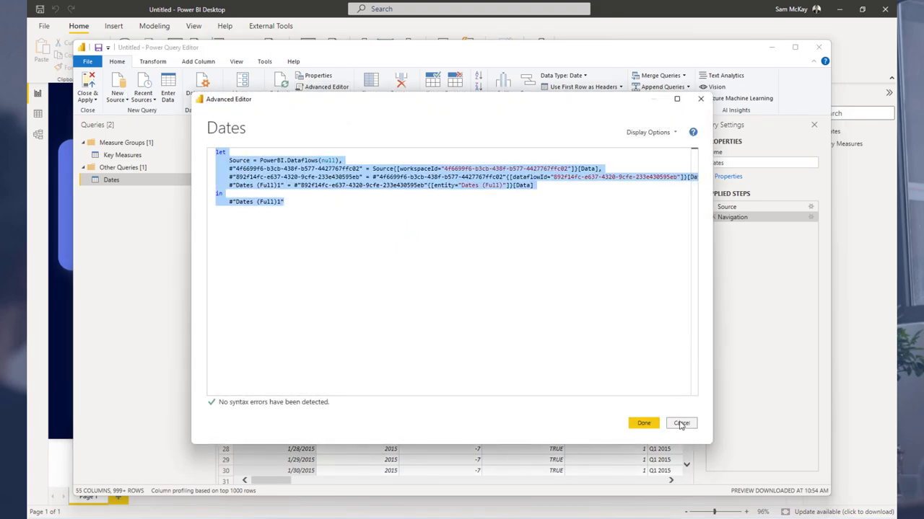
left_click(681, 422)
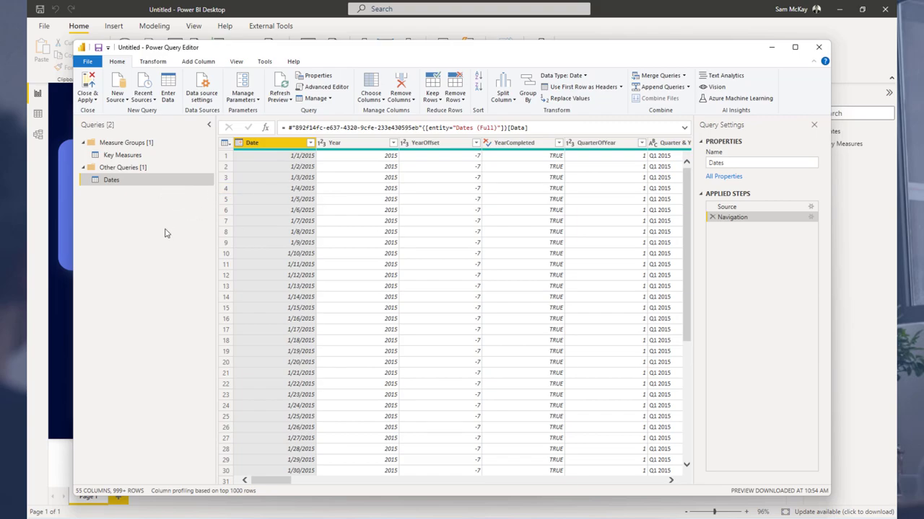
mouse_move(199, 228)
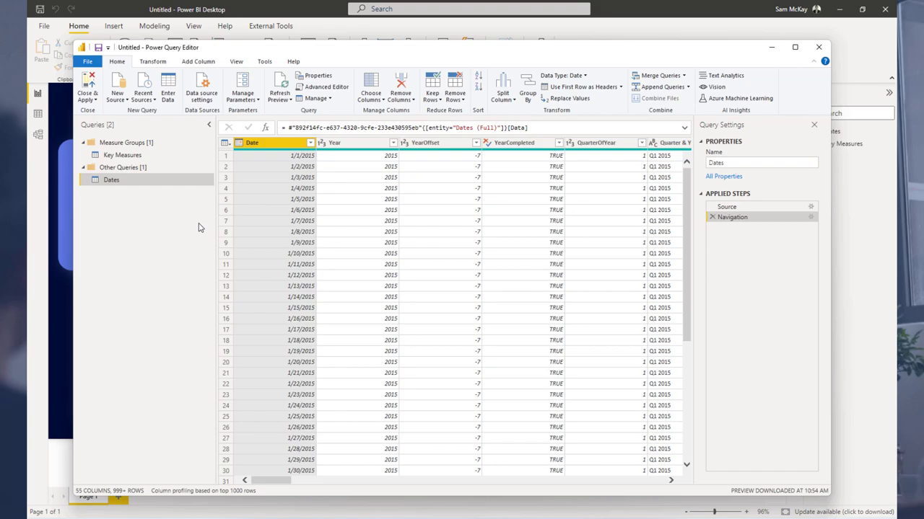
mouse_move(330, 86)
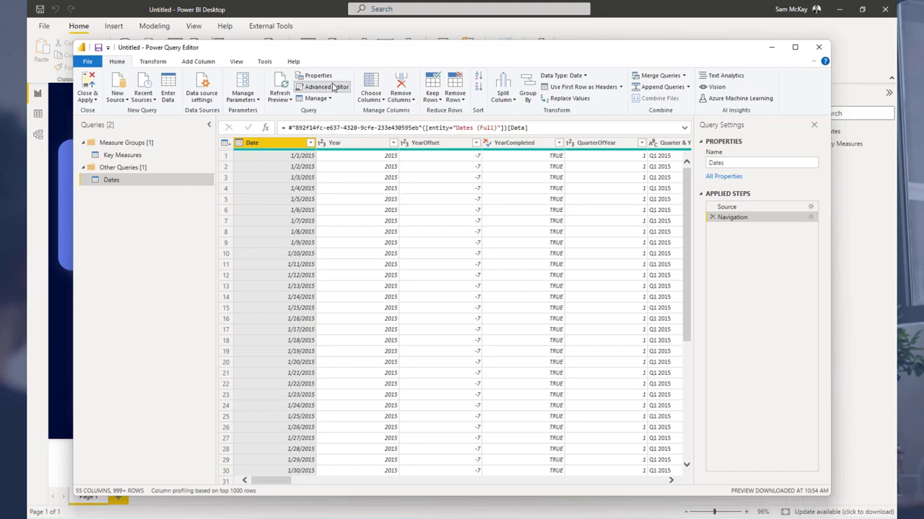
left_click(326, 87)
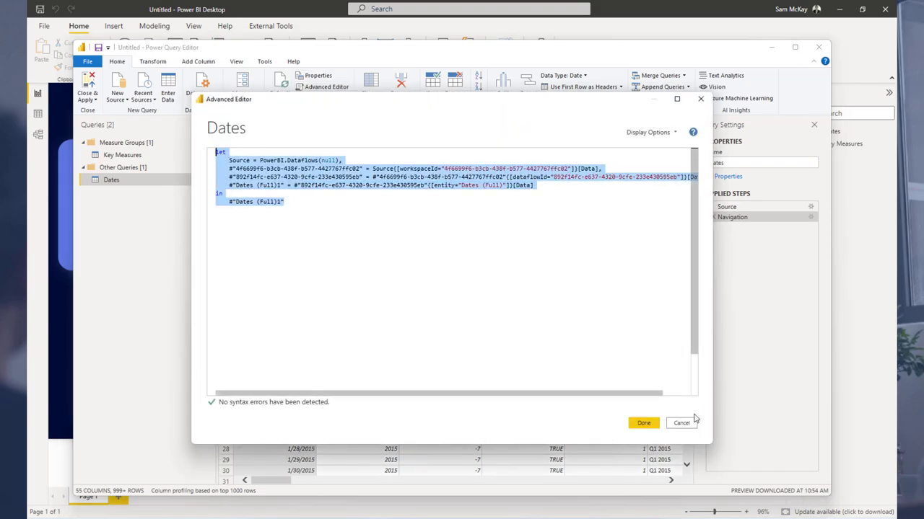
left_click(642, 423)
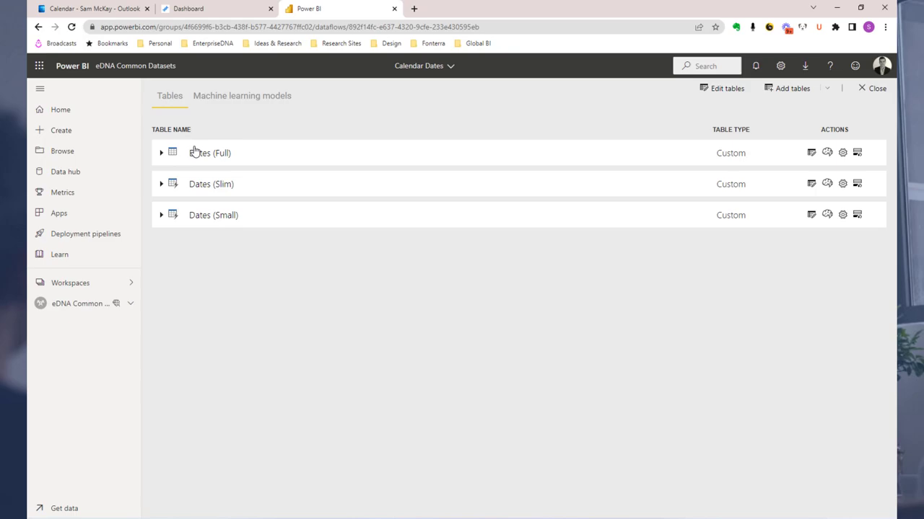
mouse_move(671, 231)
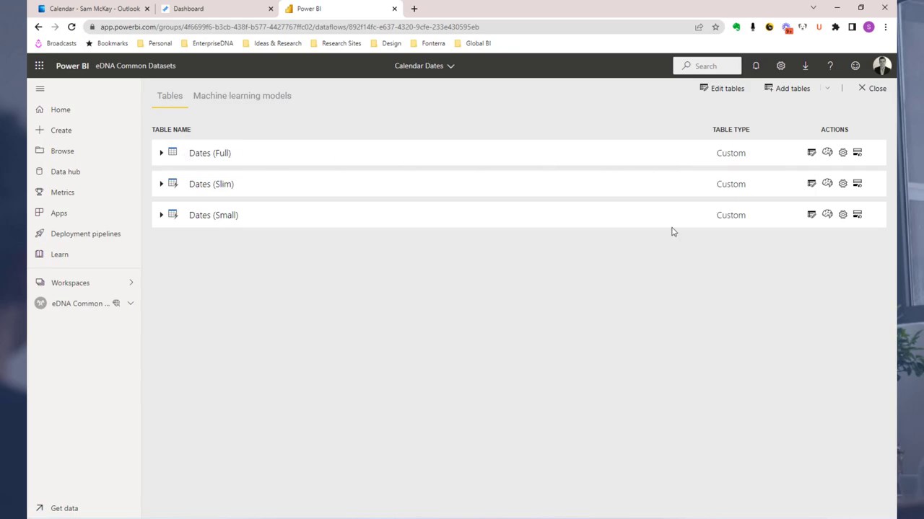
Step: Edit the dataflow's tables, glance at Get data sources, and view Dates (Full)'s code calling Dates Query for 2015–2025
left_click(878, 88)
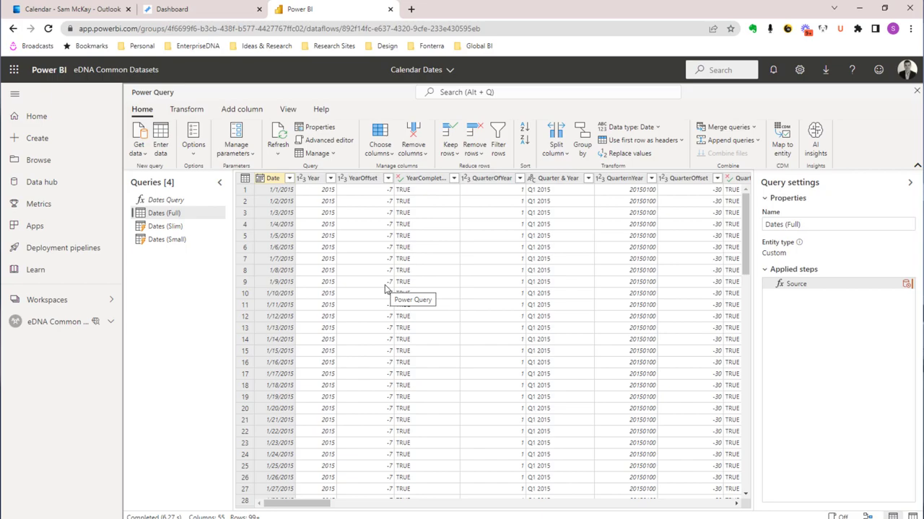
mouse_move(200, 176)
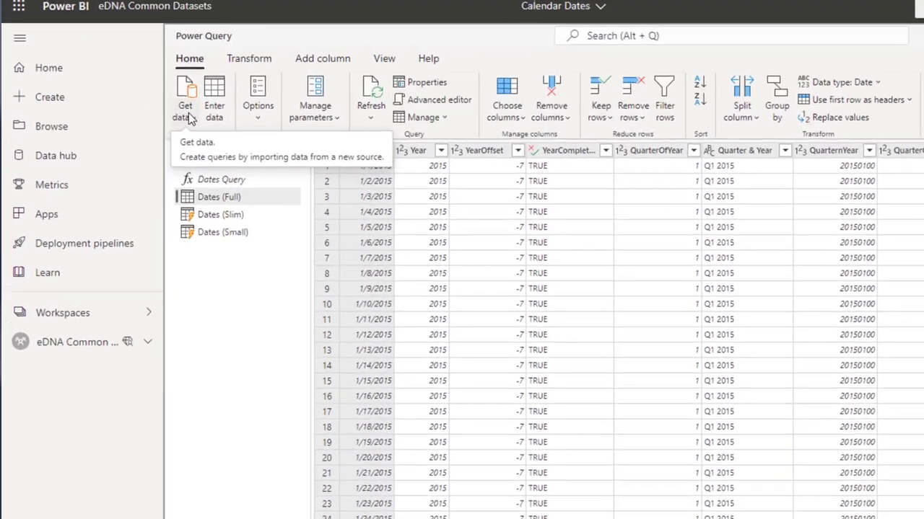
left_click(185, 98)
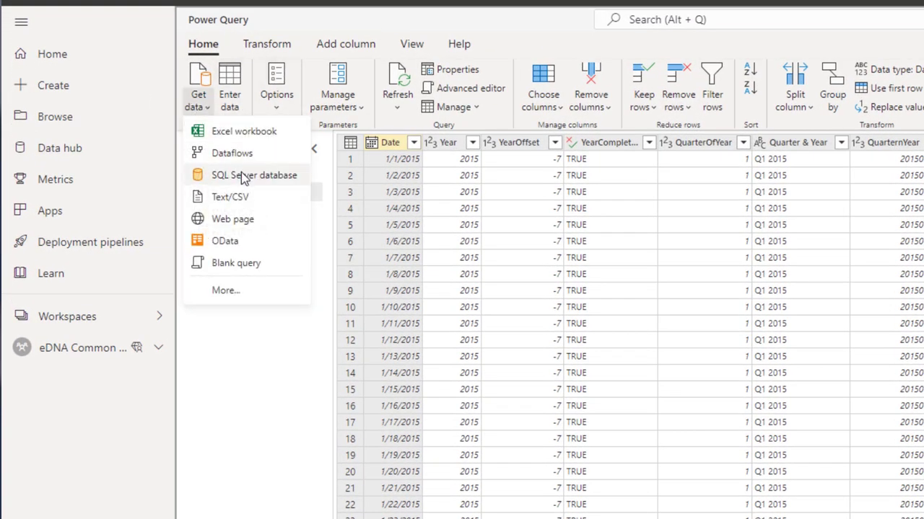
mouse_move(225, 290)
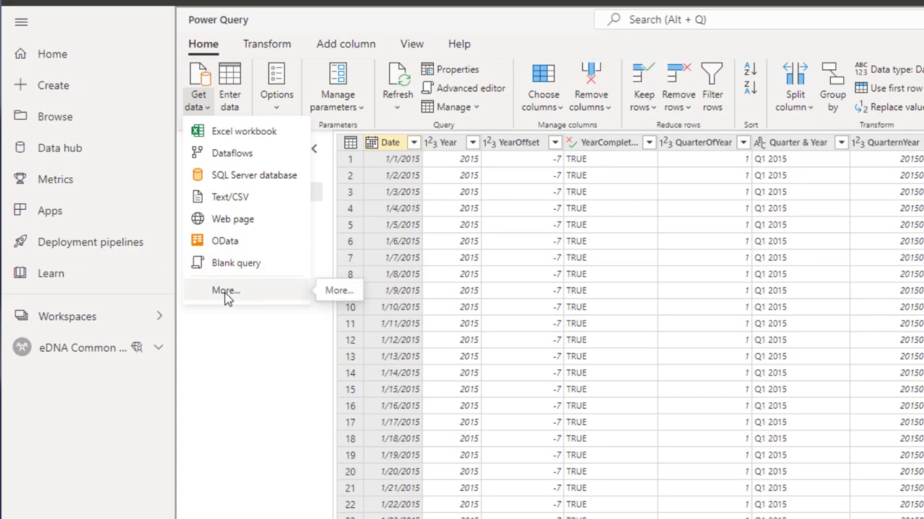
mouse_move(343, 220)
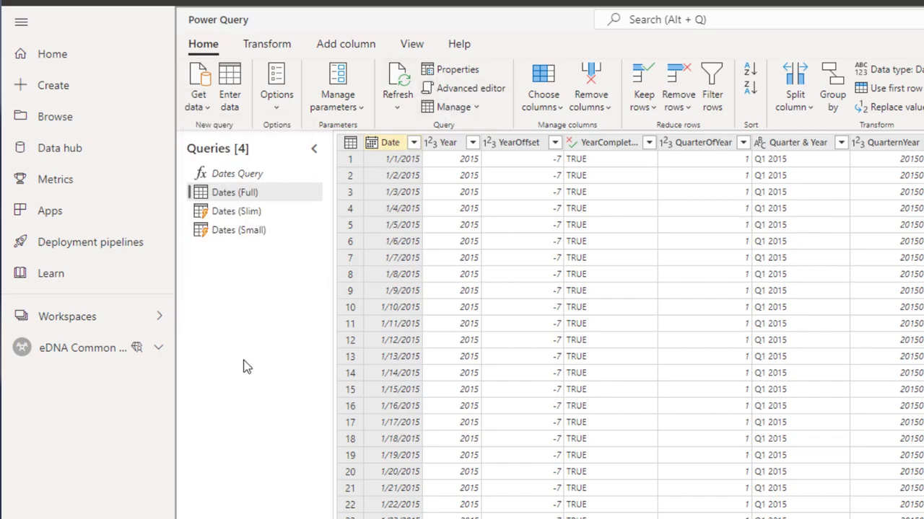
mouse_move(479, 88)
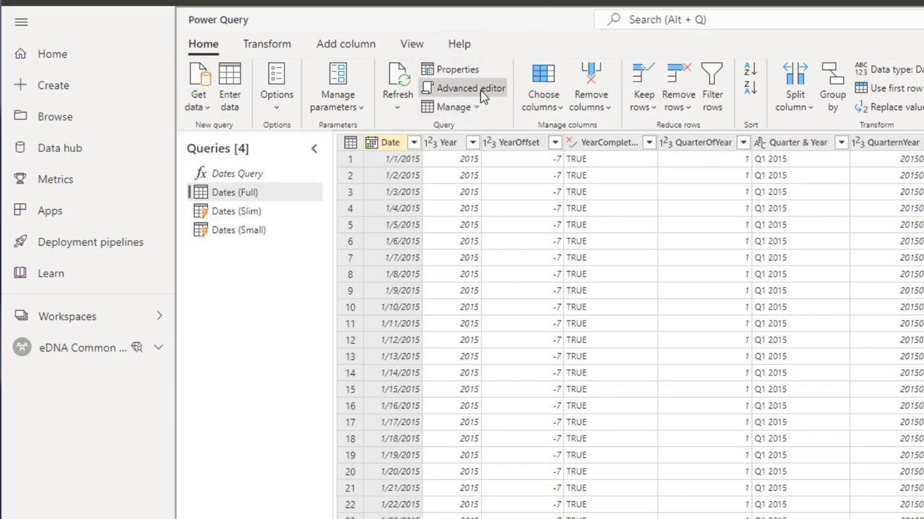
left_click(462, 88)
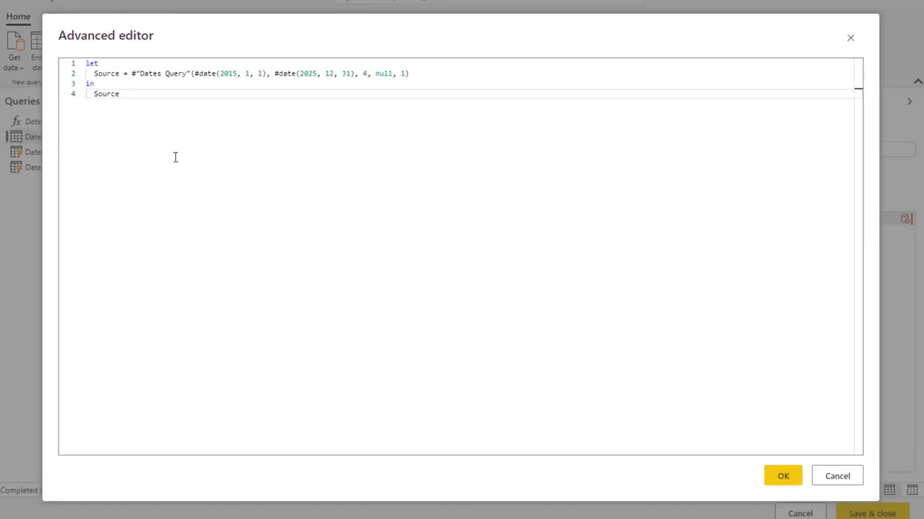
mouse_move(228, 107)
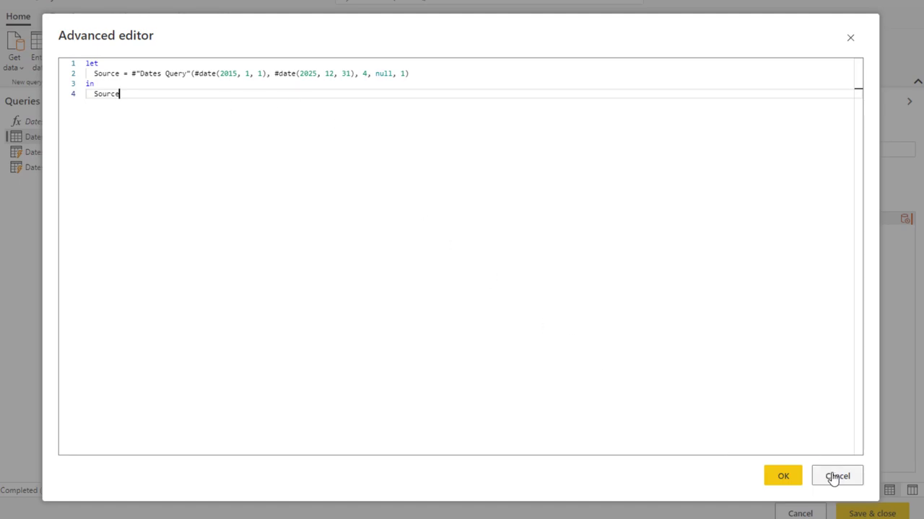
mouse_move(837, 475)
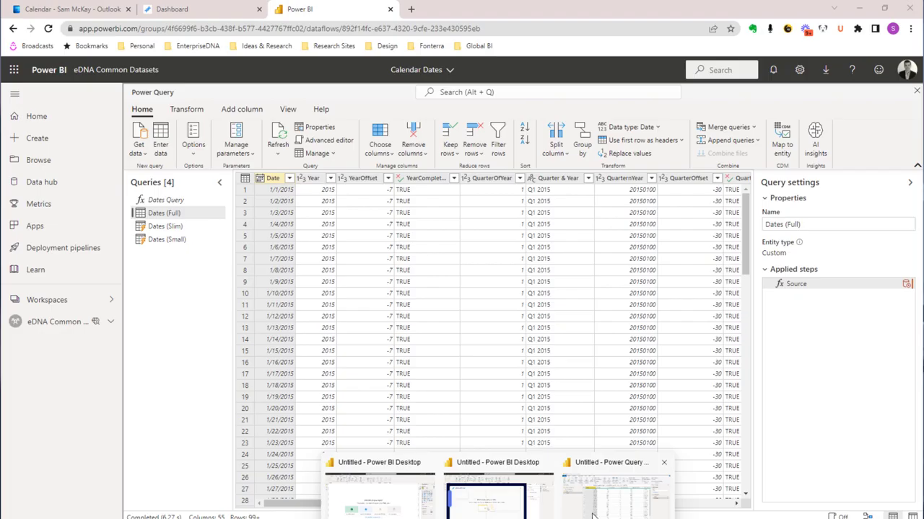
mouse_move(329, 140)
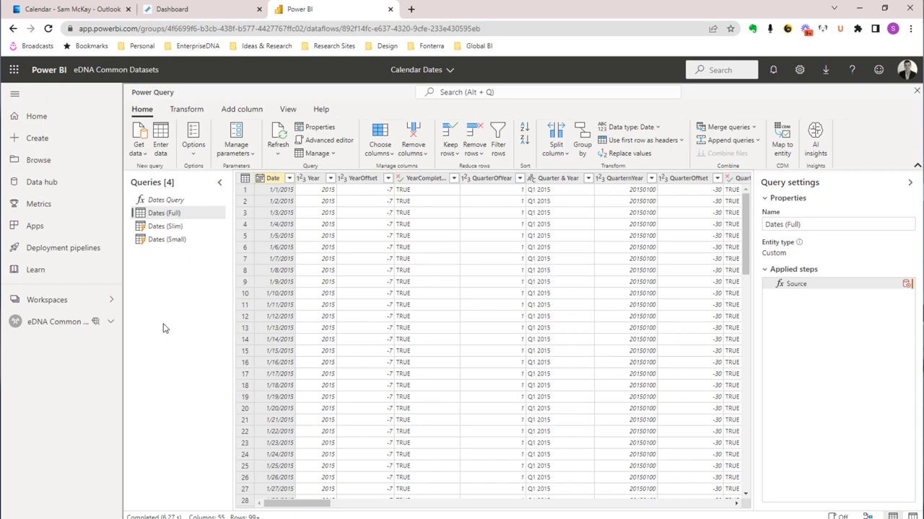
mouse_move(193, 228)
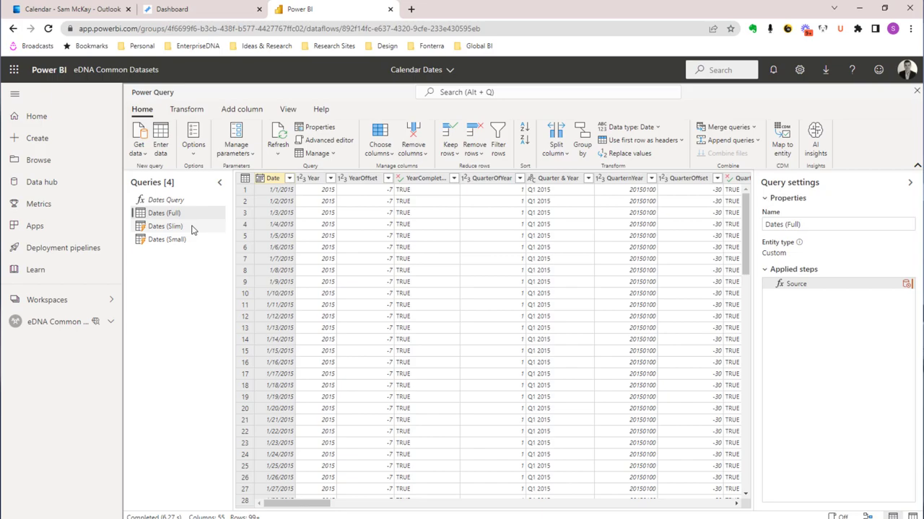
mouse_move(175, 233)
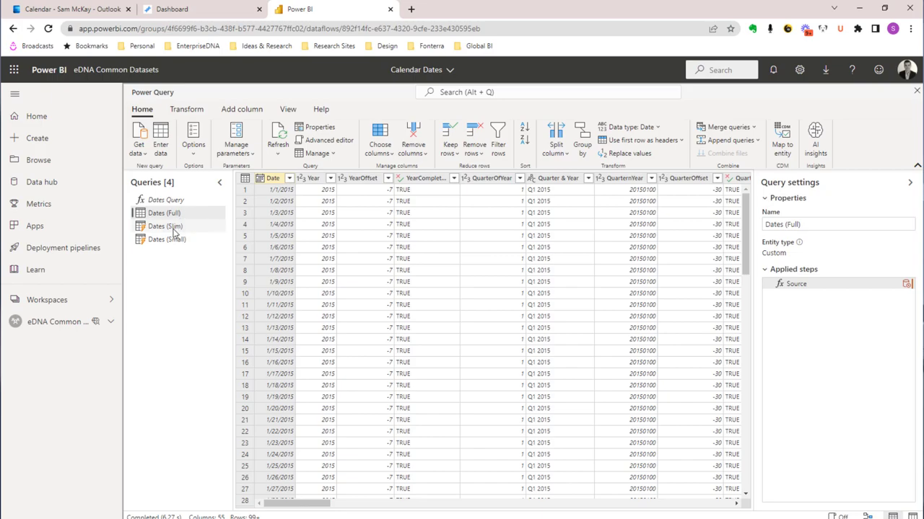
Step: Review the Dates (Full), Dates (Slim) and Dates (Small) queries in the online editor
left_click(165, 225)
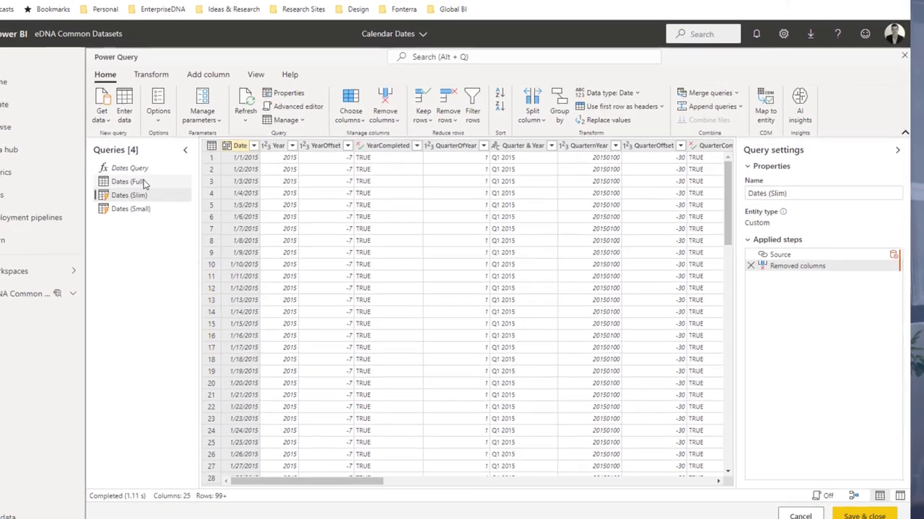
left_click(127, 182)
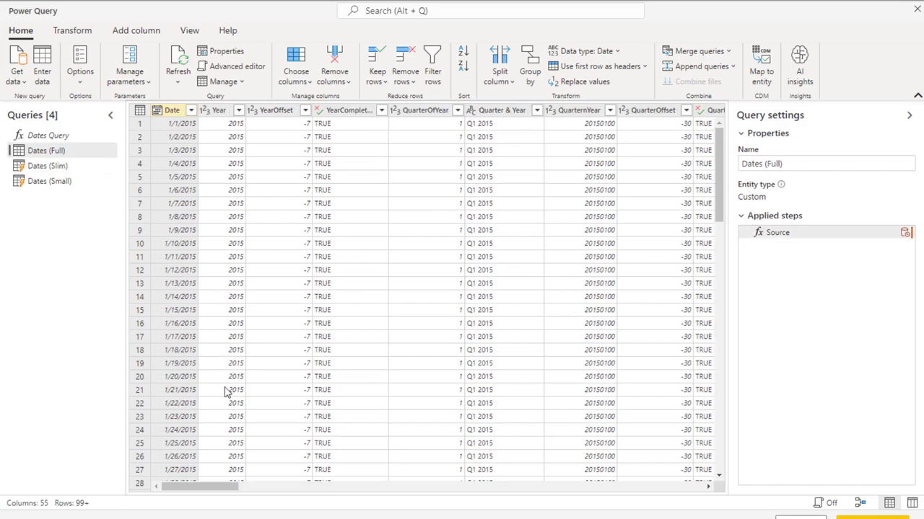
scroll("right", 3)
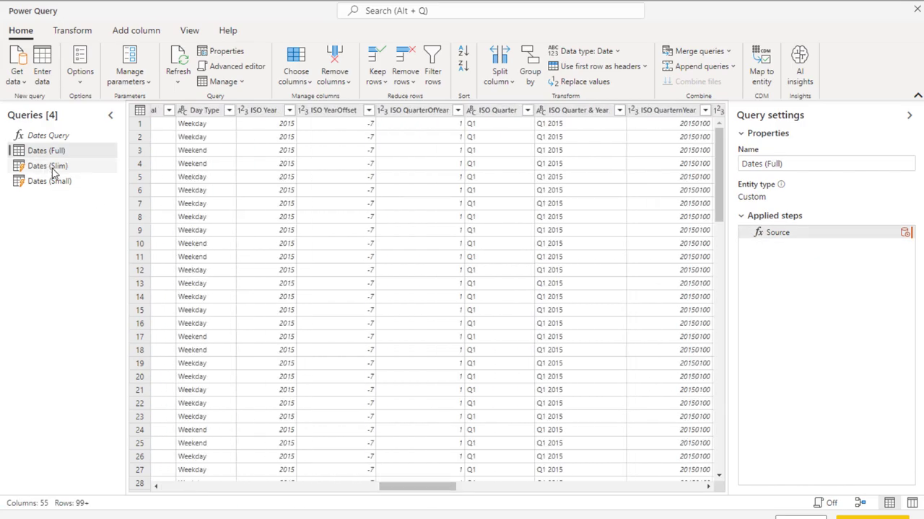
left_click(48, 165)
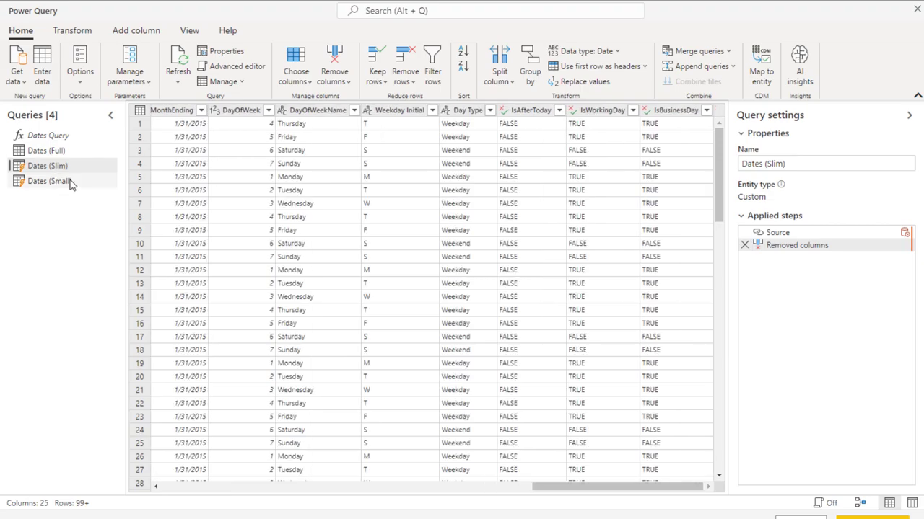
left_click(49, 182)
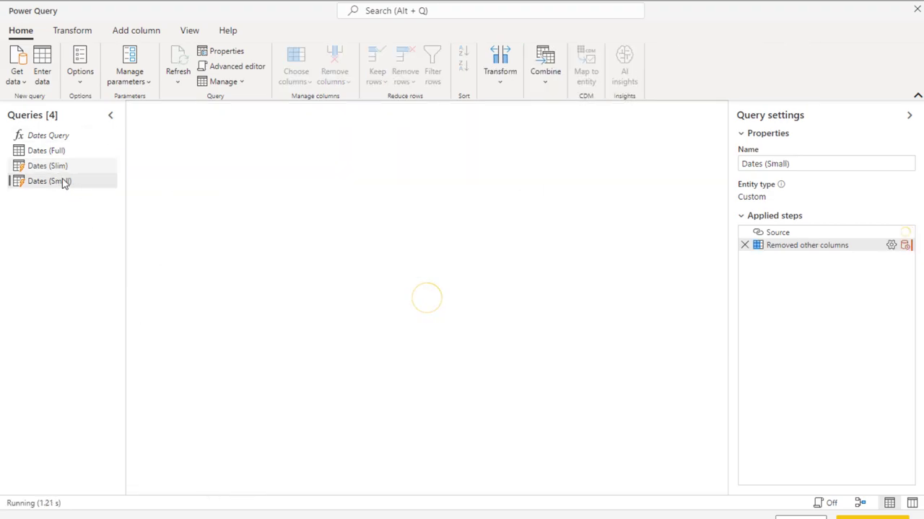
left_click(49, 181)
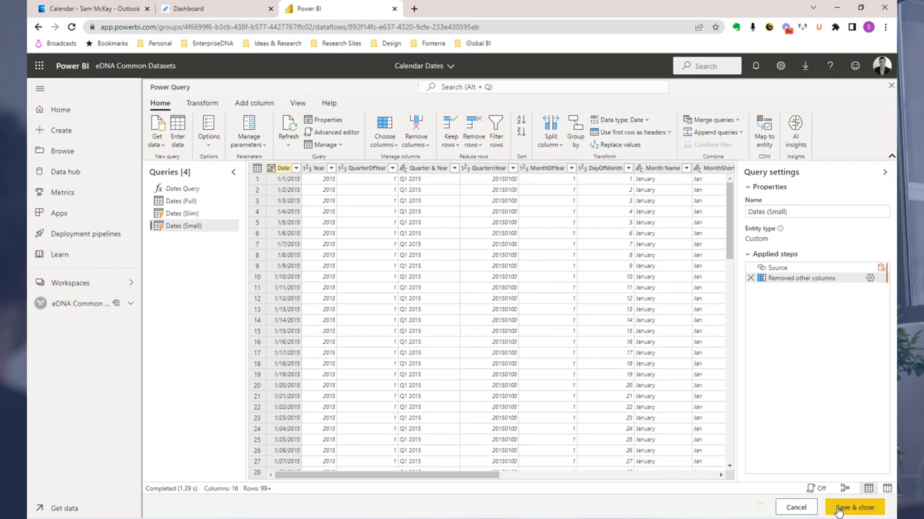
Step: Save the Calendar Dates dataflow and close the online query editor
left_click(854, 508)
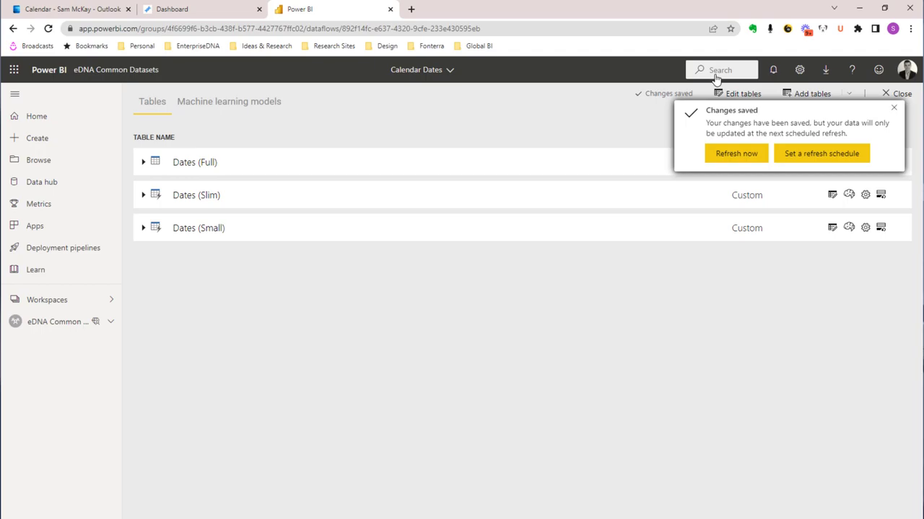
mouse_move(894, 113)
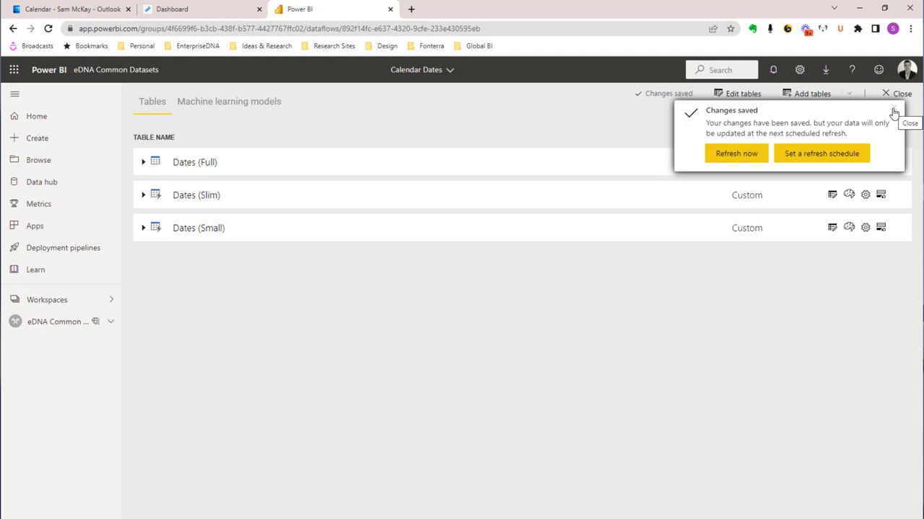
Step: Dismiss the changes-saved notice and switch to Power BI Desktop's Power Query Editor window
left_click(895, 113)
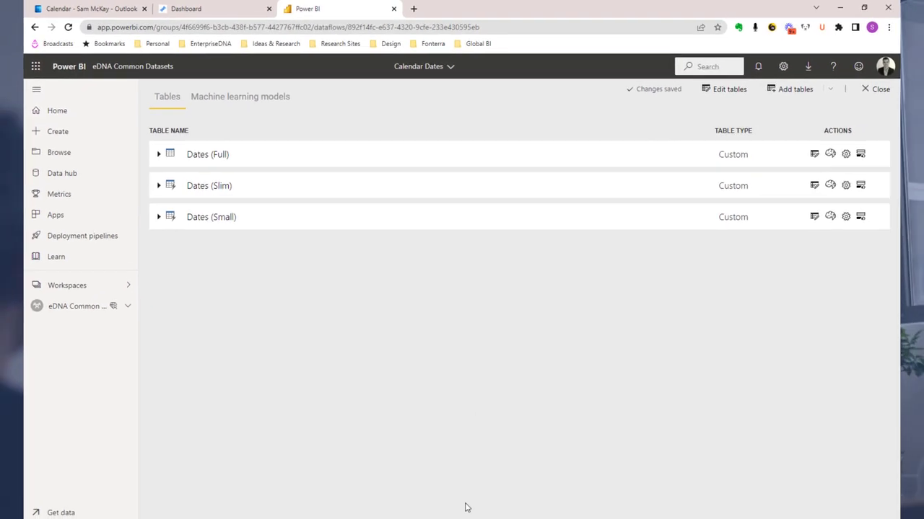
mouse_move(485, 479)
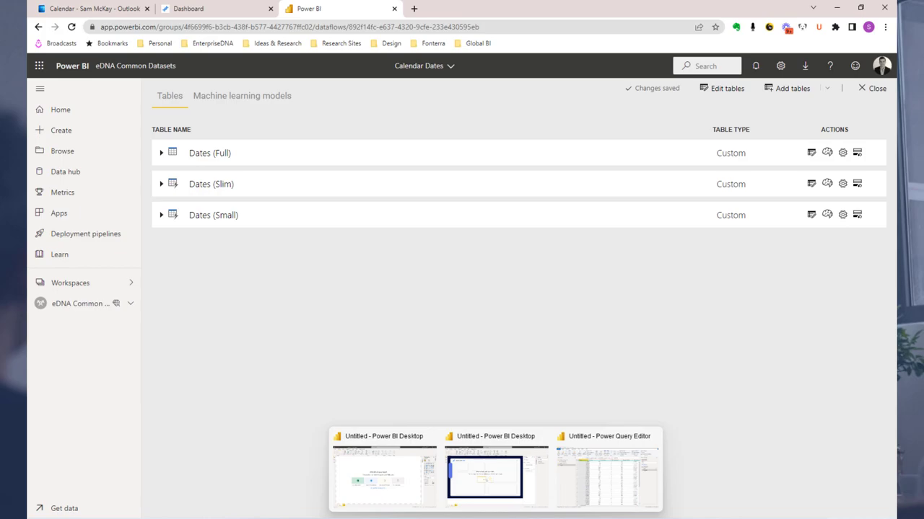
left_click(608, 479)
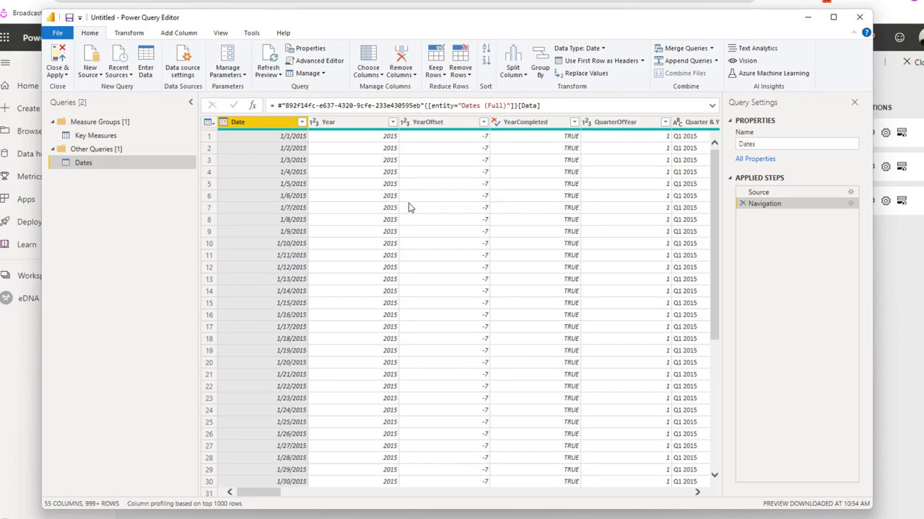
mouse_move(287, 98)
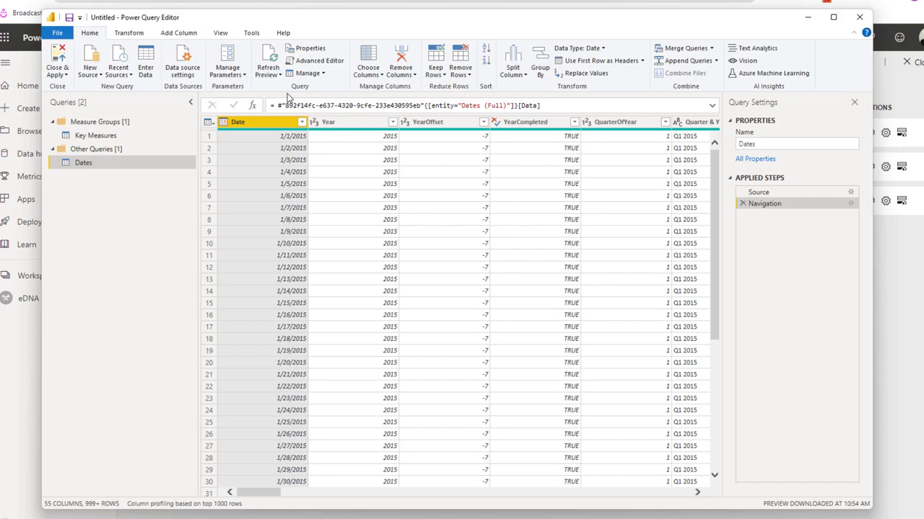
Step: Bring up the Get Data dialog from New Source > More in Power Query Editor
left_click(89, 60)
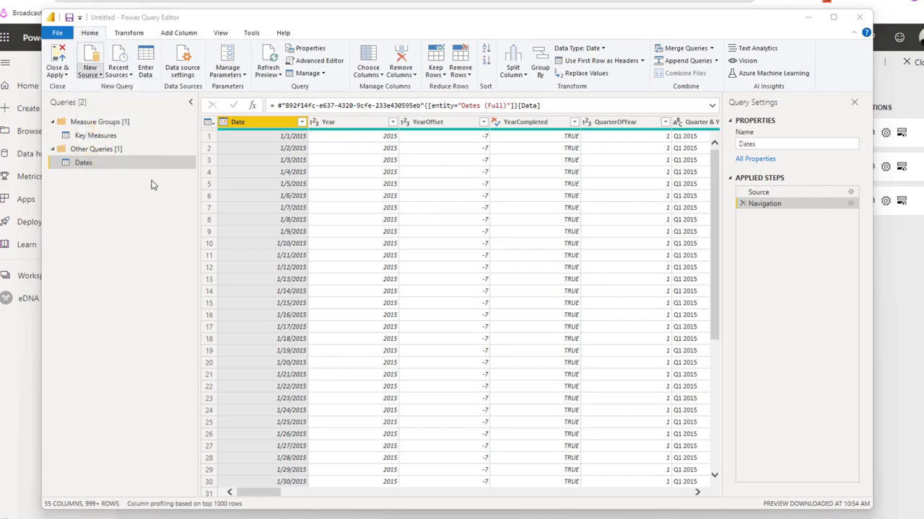
mouse_move(89, 65)
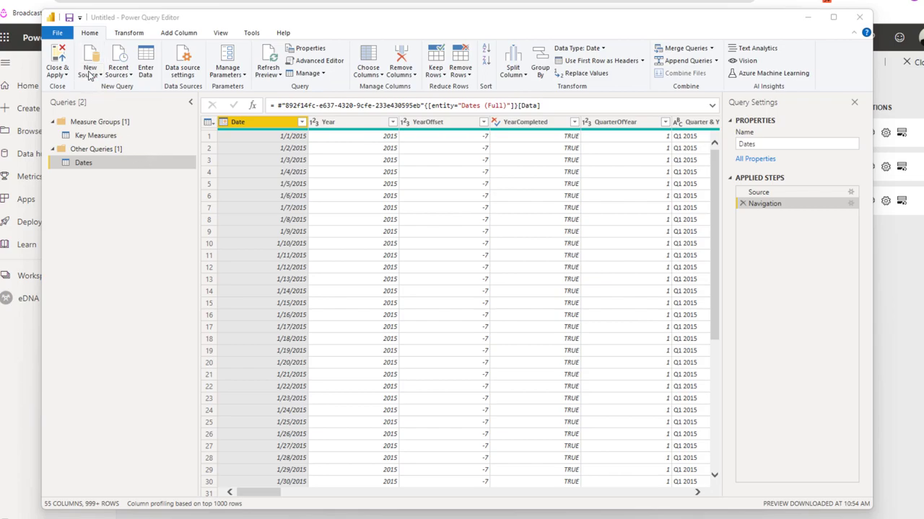
left_click(90, 61)
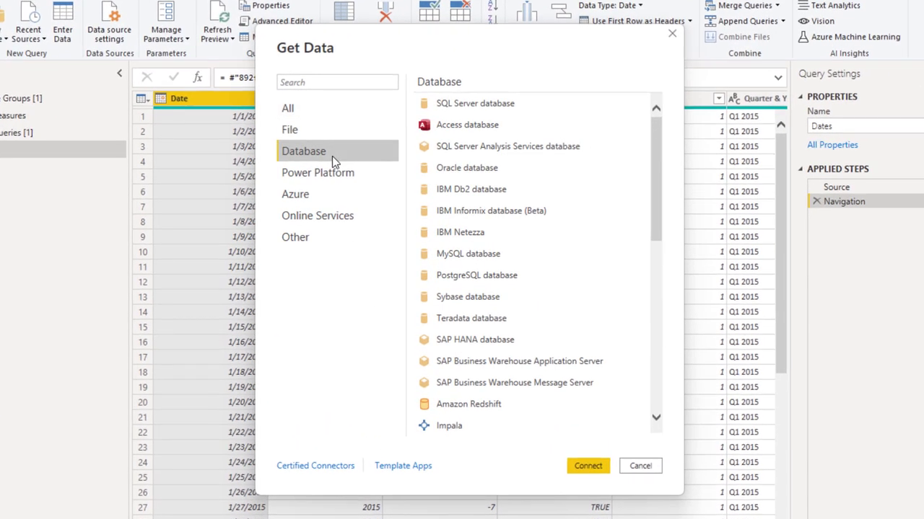
Step: Connect to Power BI dataflows, expand eDNA Common Datasets to find Calendar Dates, then cancel without importing
left_click(318, 173)
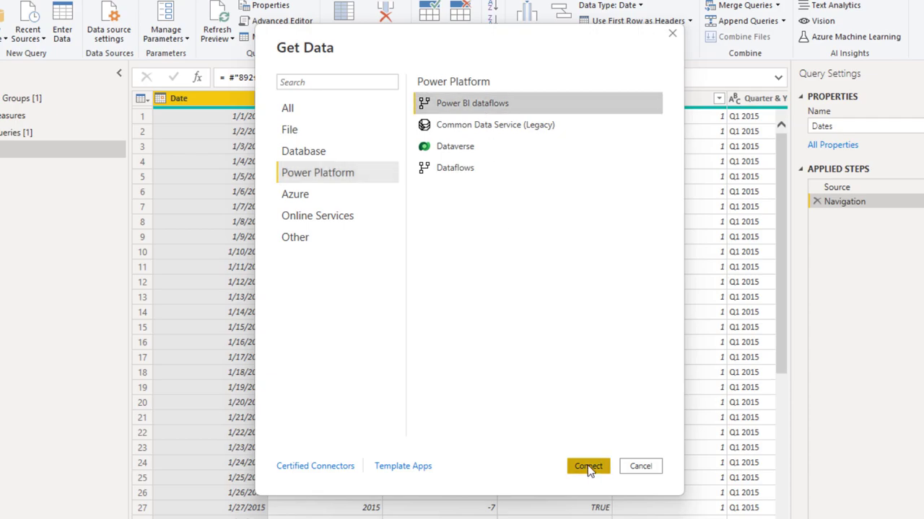
left_click(588, 466)
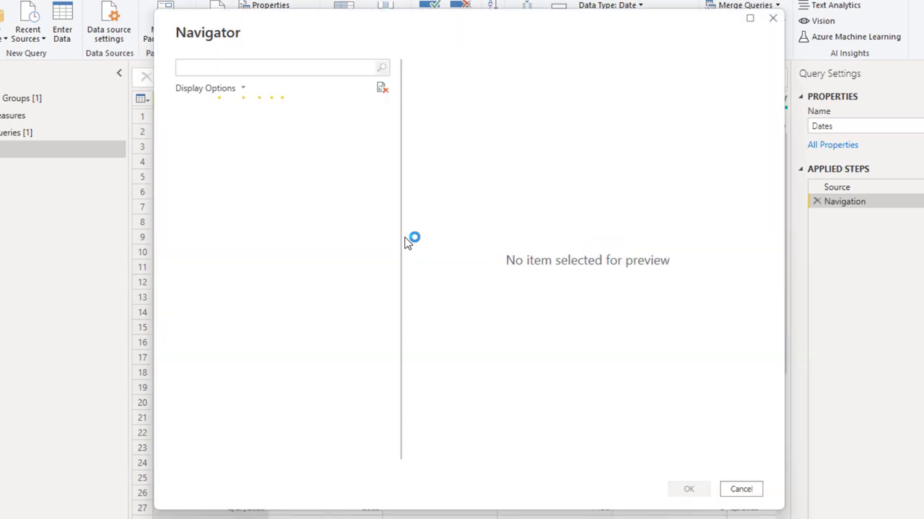
left_click(185, 109)
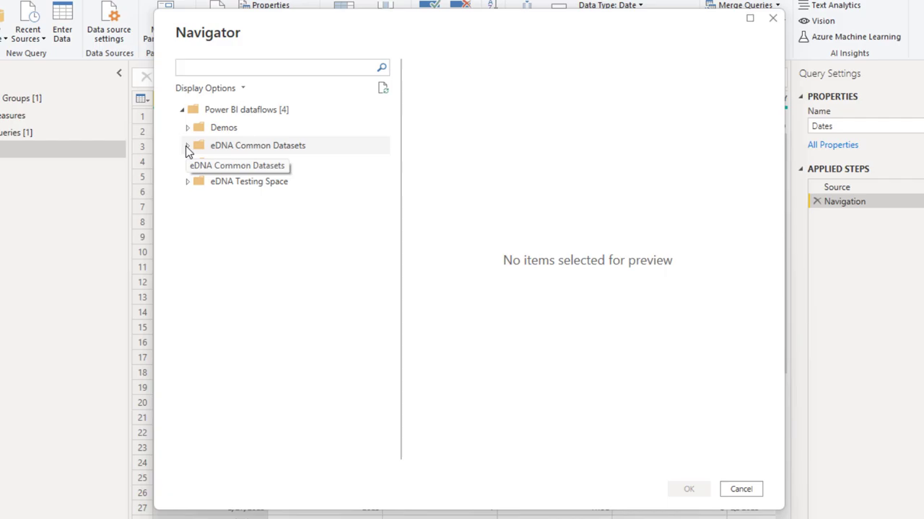
left_click(281, 68)
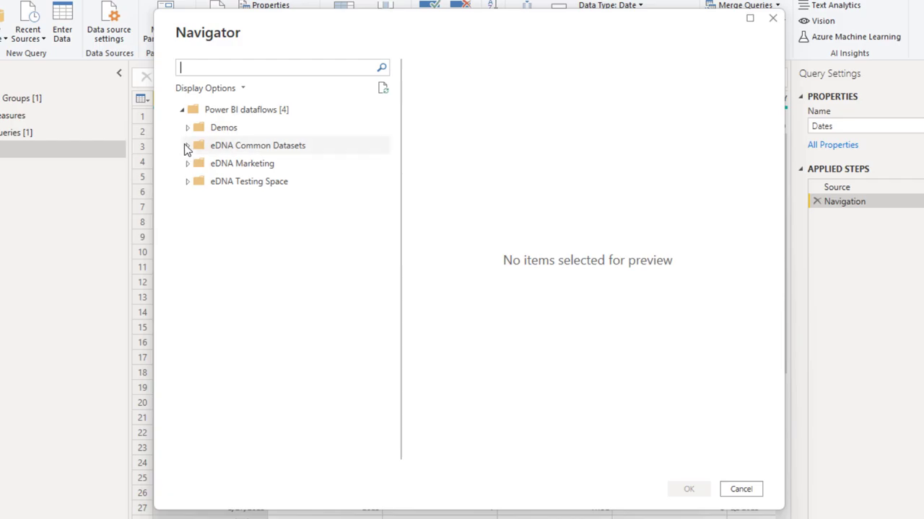
left_click(188, 144)
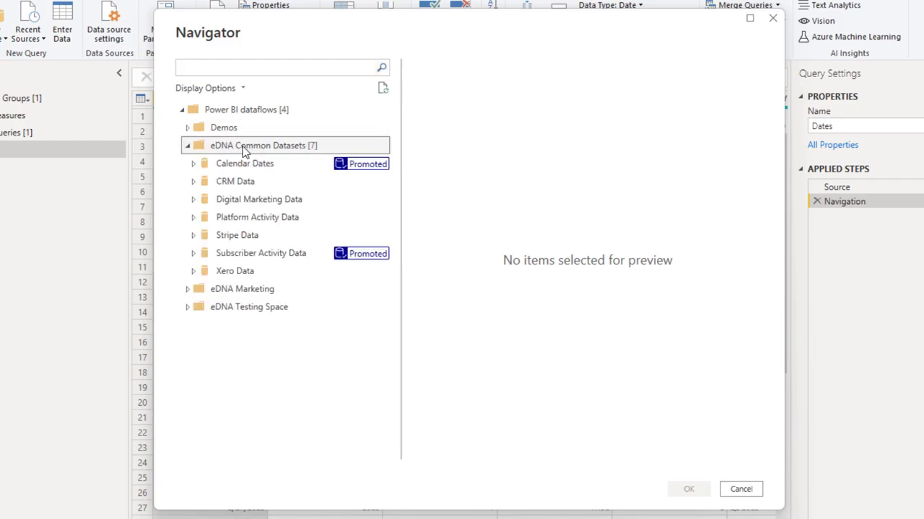
mouse_move(272, 190)
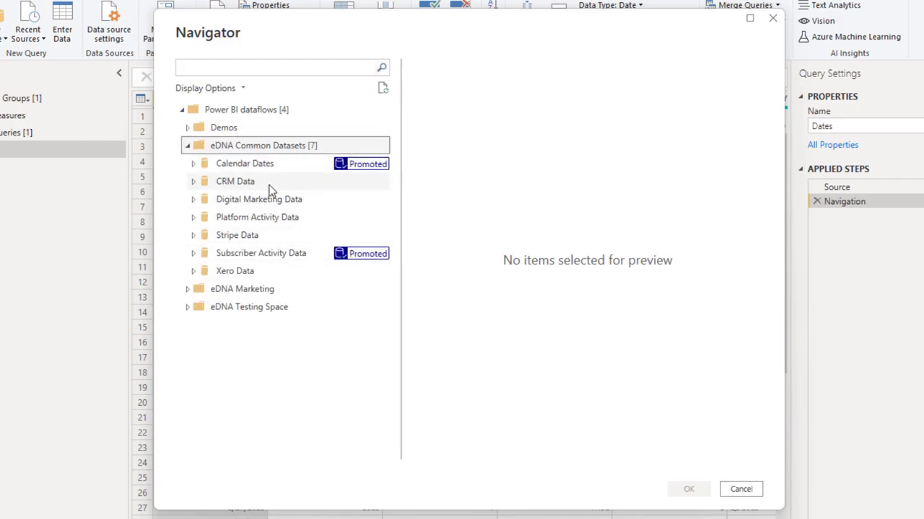
mouse_move(264, 181)
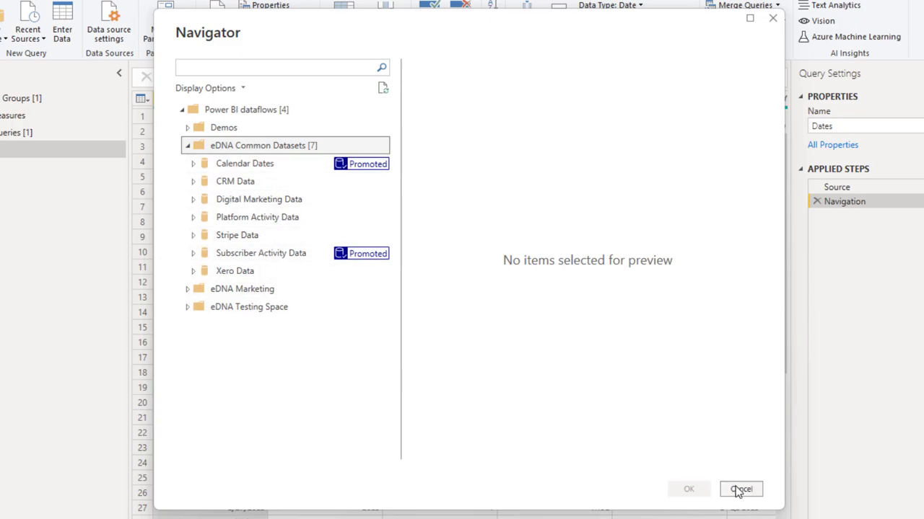
left_click(740, 489)
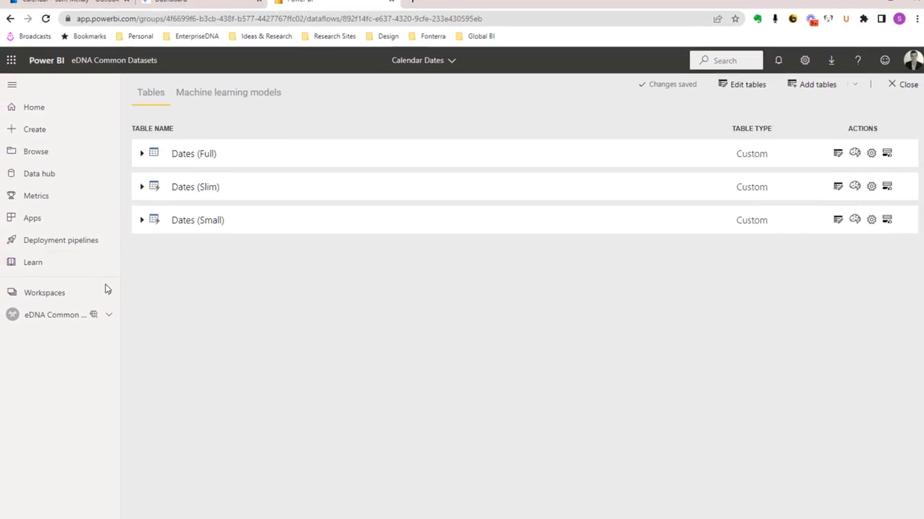
Step: Open the eDNA Common Datasets workspace from Workspaces to list its dataflows
left_click(43, 291)
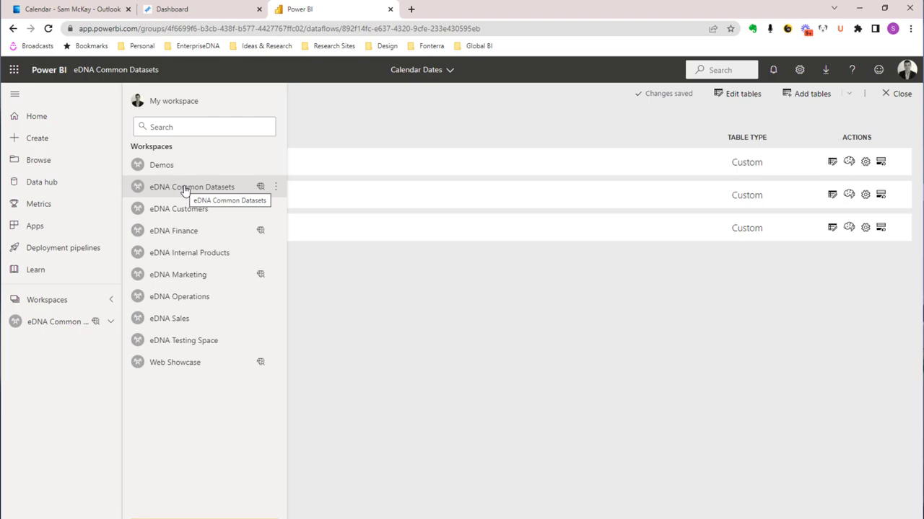
left_click(190, 186)
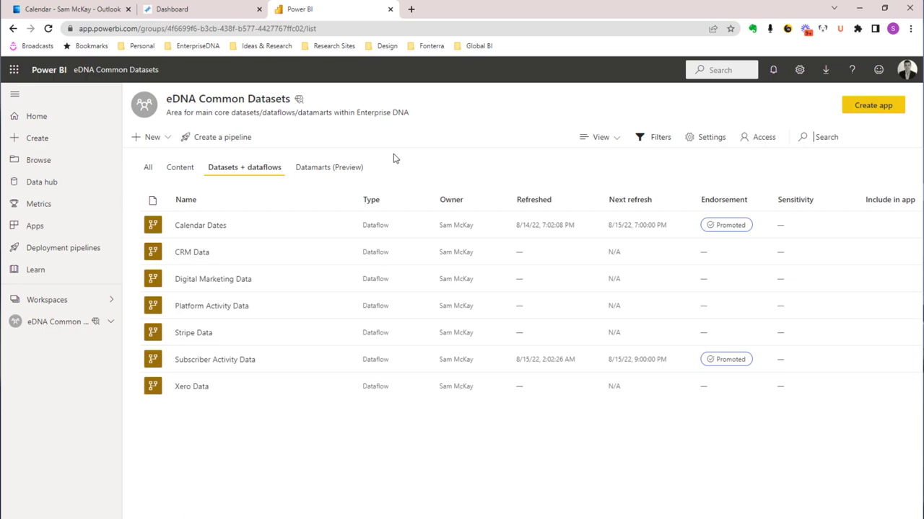
mouse_move(326, 171)
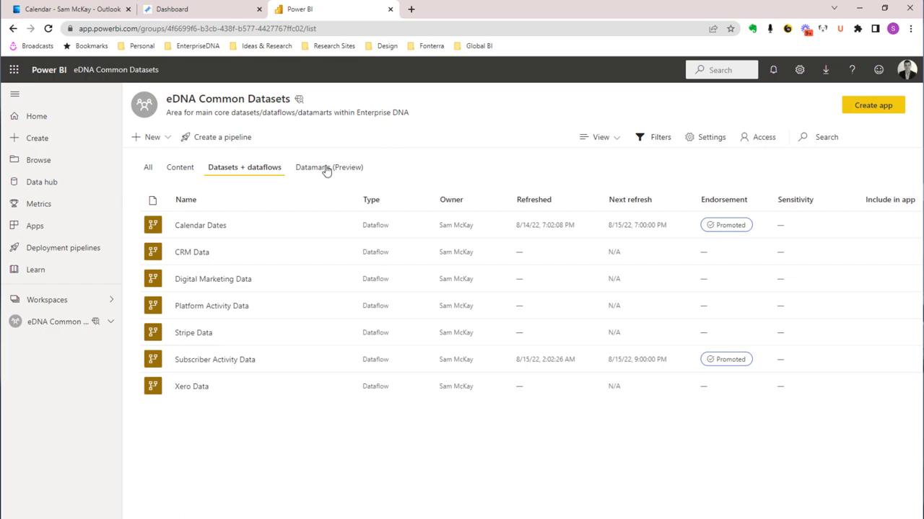
mouse_move(325, 167)
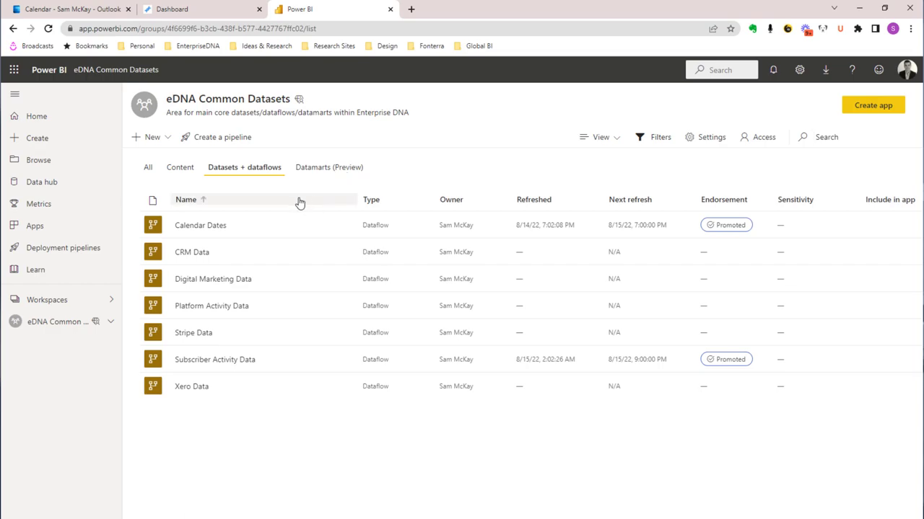
mouse_move(263, 171)
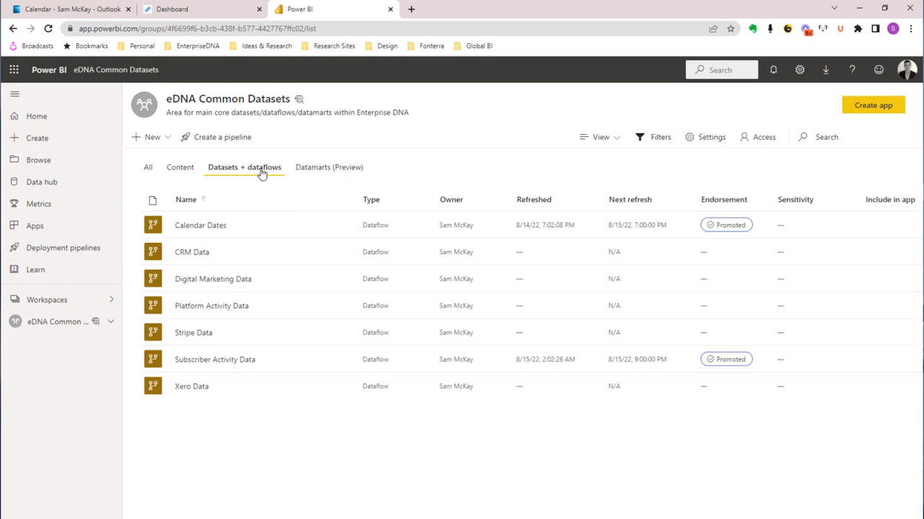
mouse_move(217, 101)
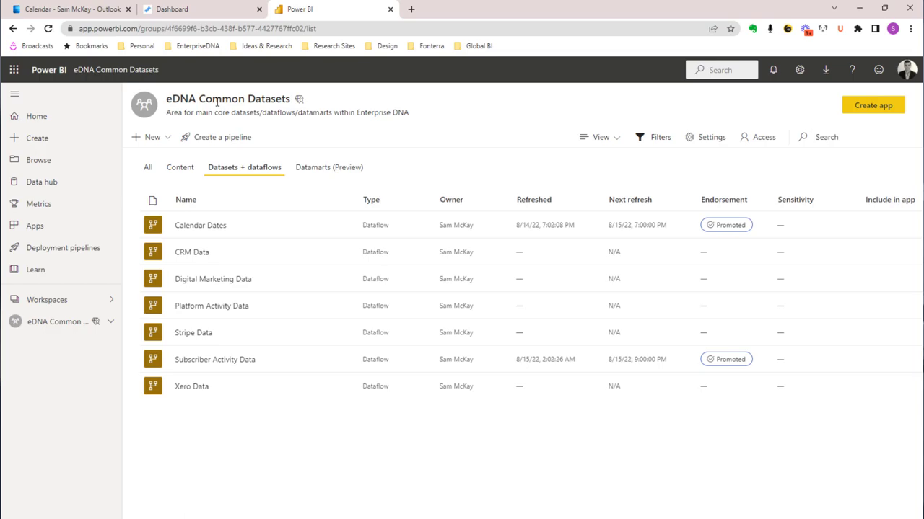
mouse_move(424, 149)
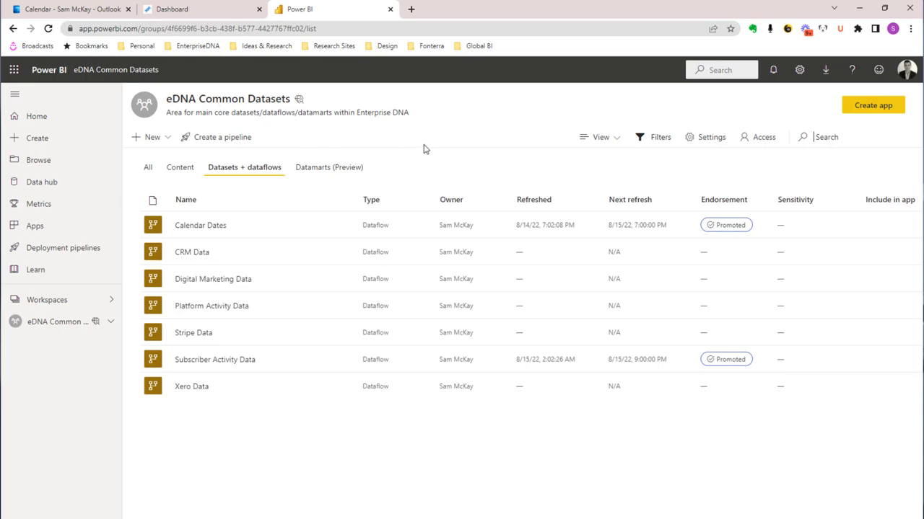
mouse_move(502, 176)
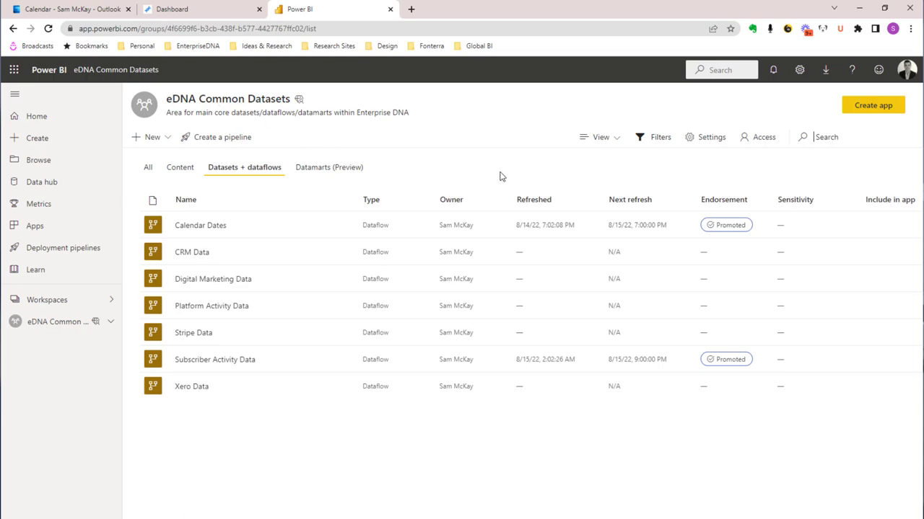